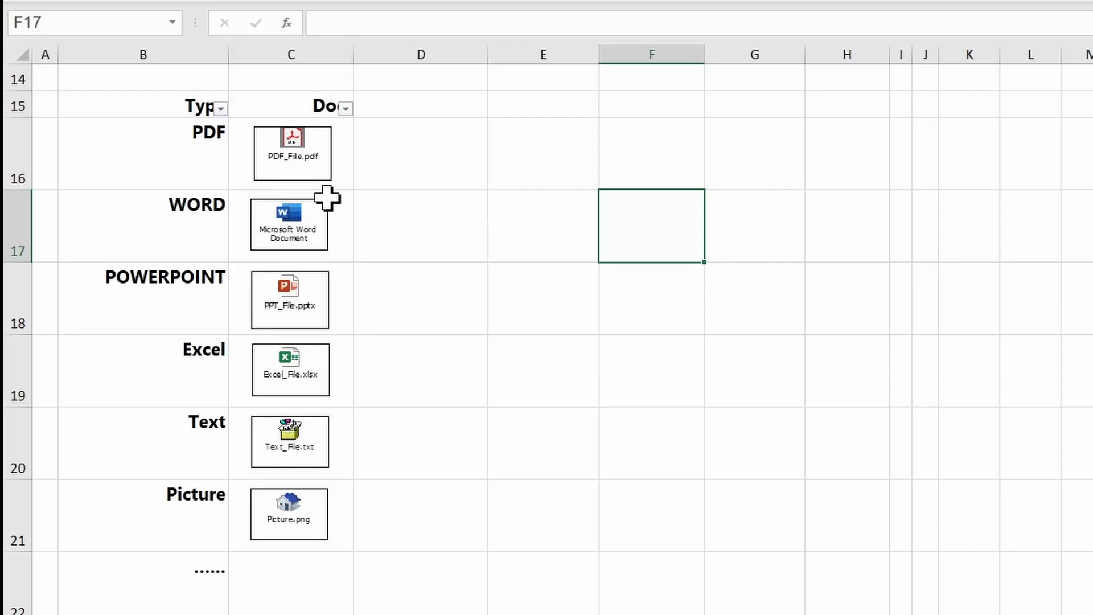
Step: Filter the Type column down to PDF, then reopen its filter list
left_click(221, 107)
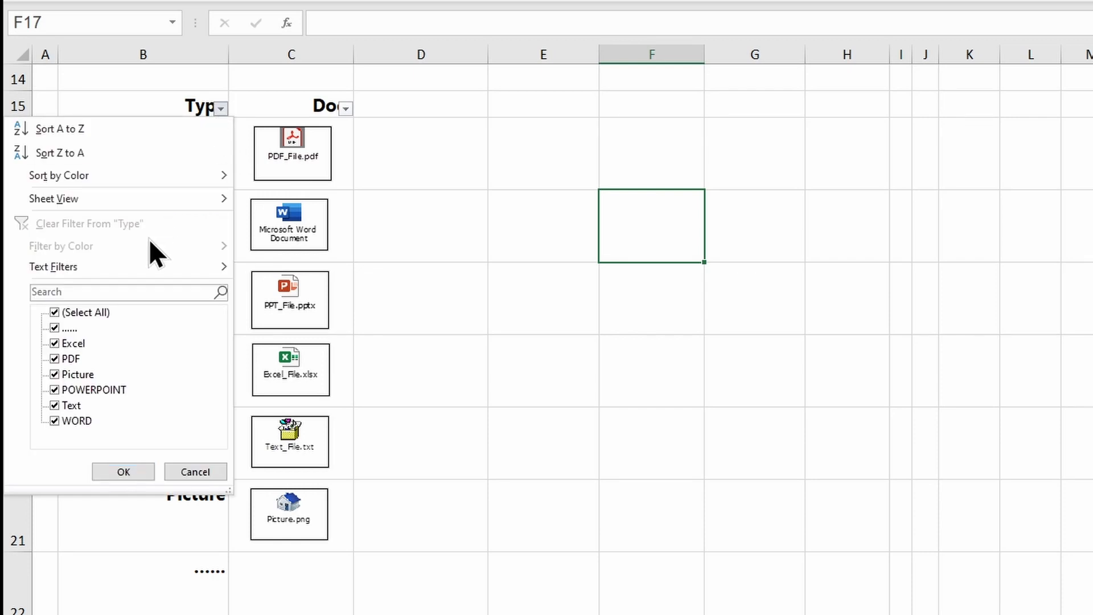
left_click(55, 312)
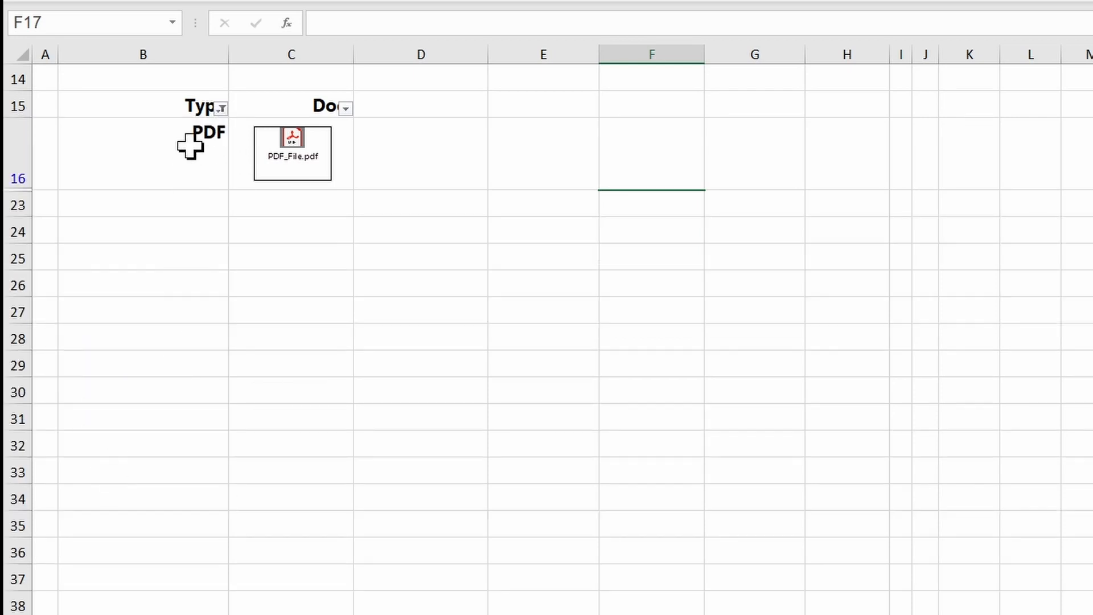
left_click(223, 107)
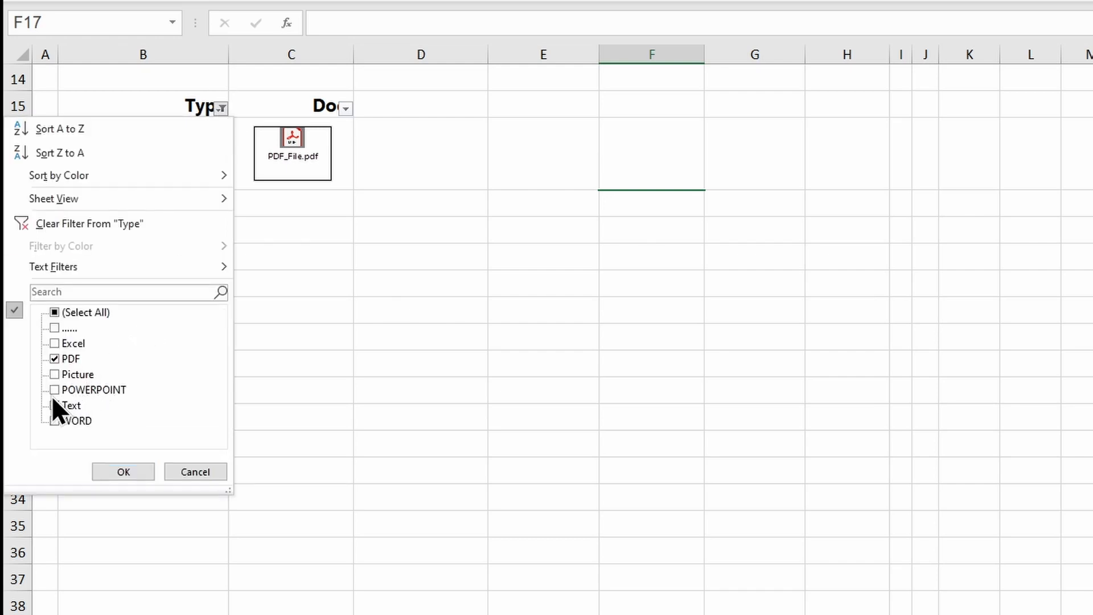
left_click(123, 472)
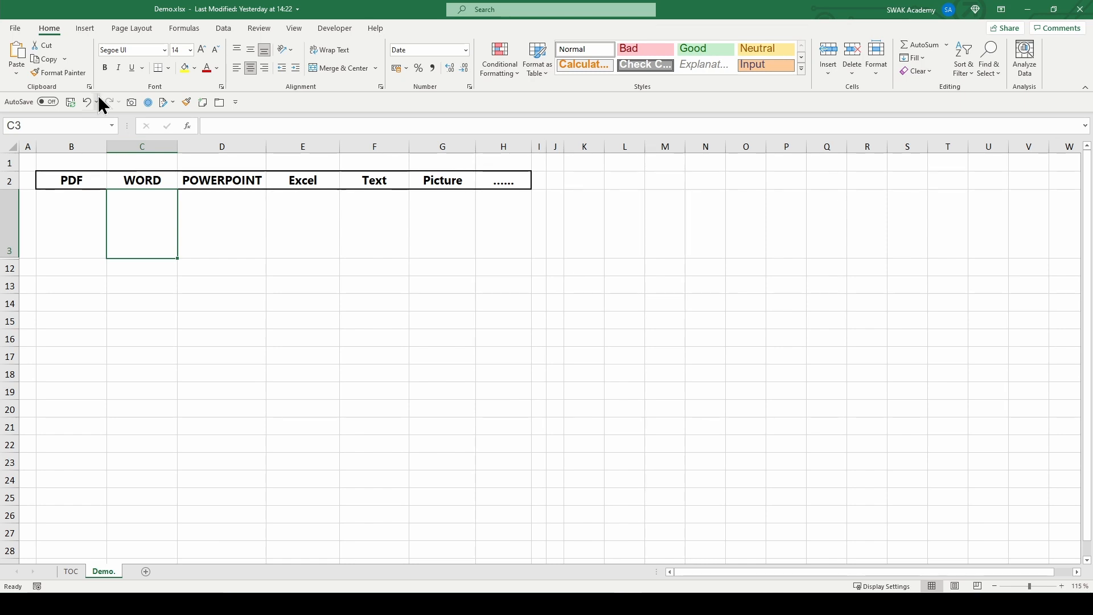
Step: Bring up the Object dialog from the Insert ribbon for the cell under WORD
left_click(85, 27)
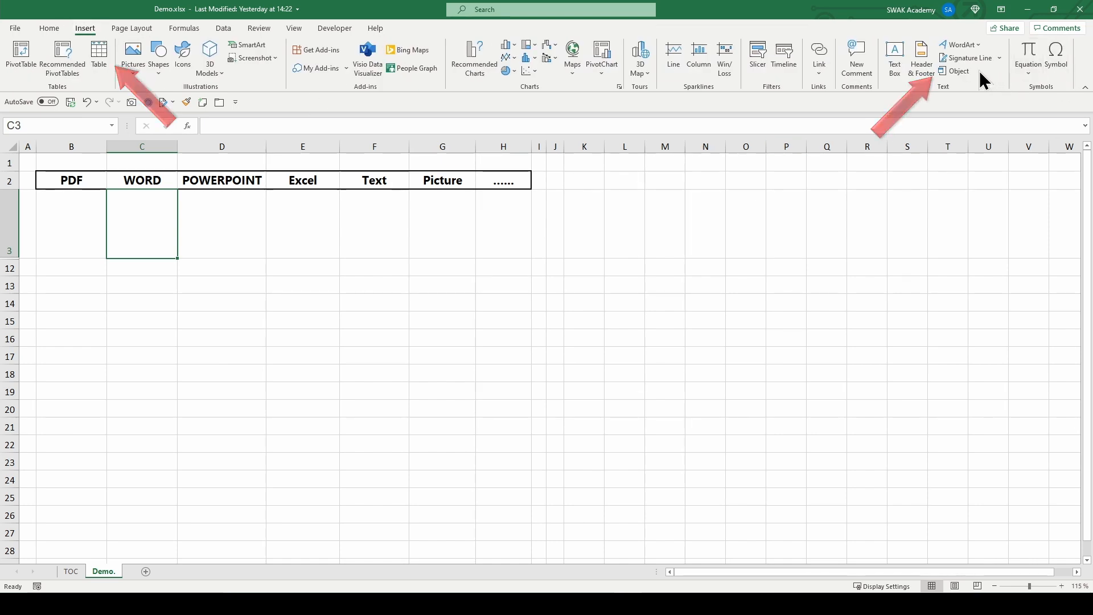
left_click(955, 70)
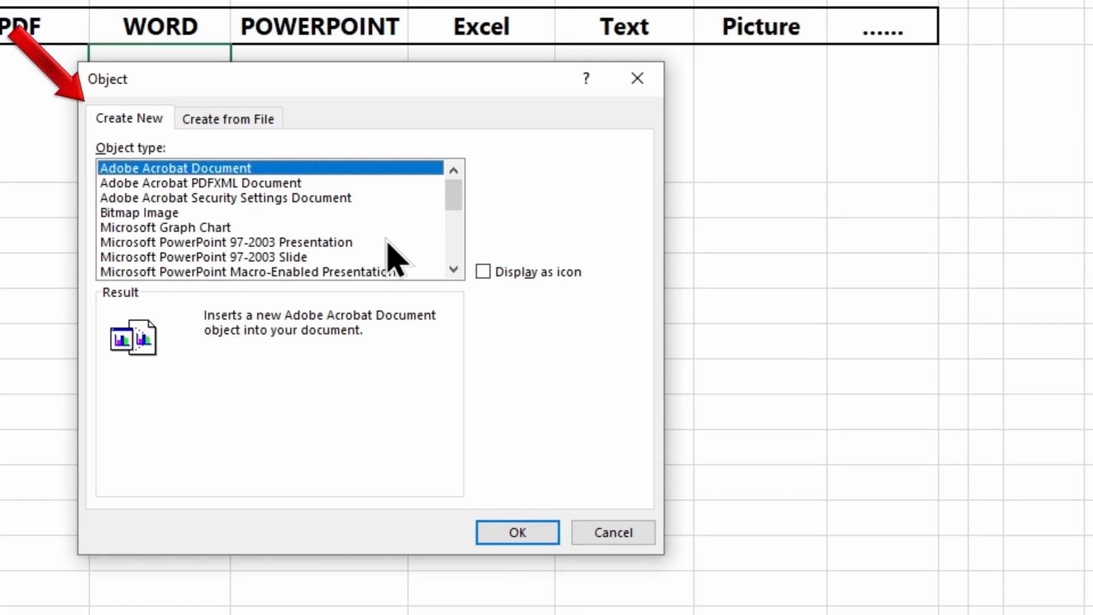
Step: Choose a new Microsoft Word Document displayed as an icon captioned Word Document
left_click(453, 271)
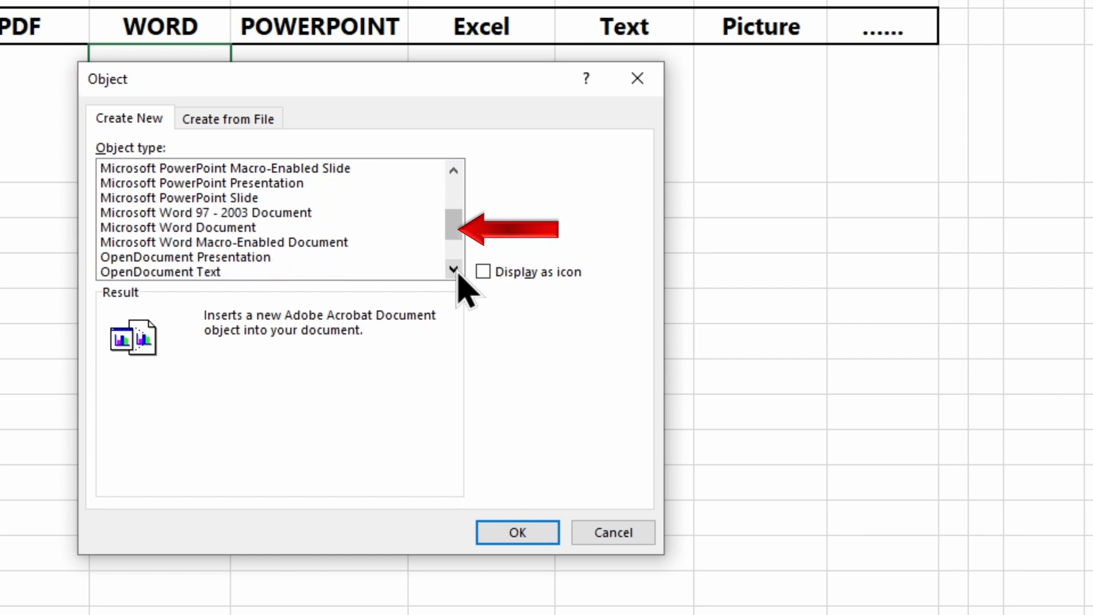
left_click(177, 228)
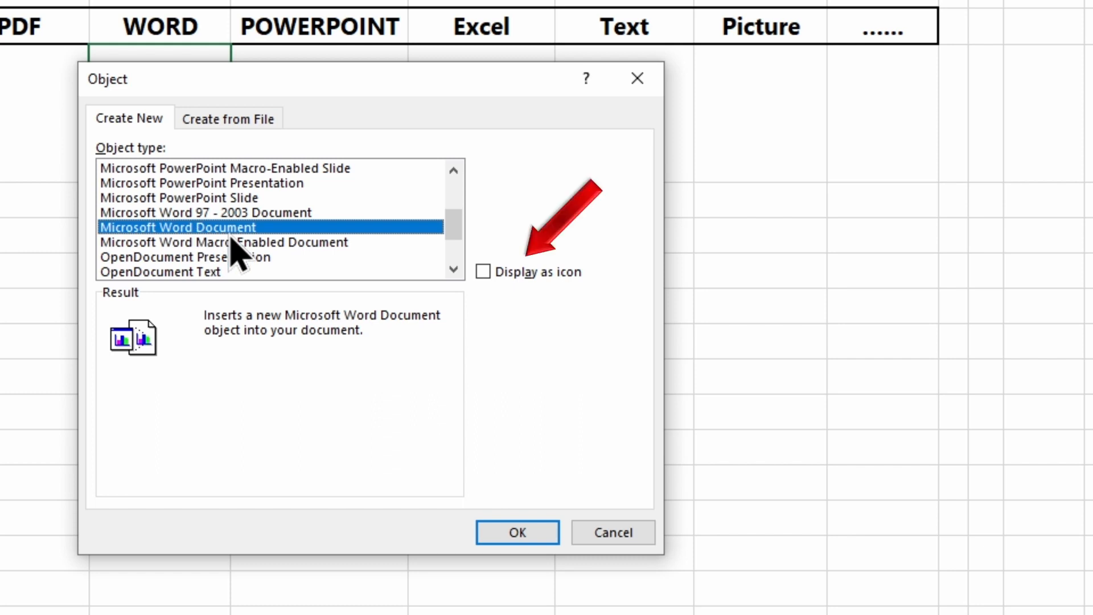
left_click(453, 269)
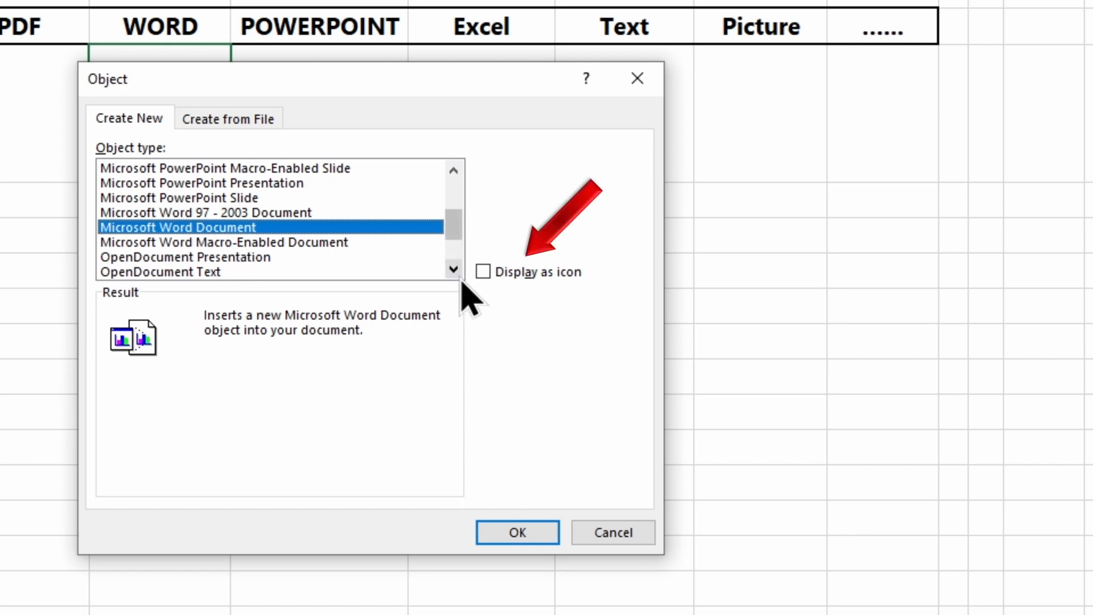
left_click(483, 271)
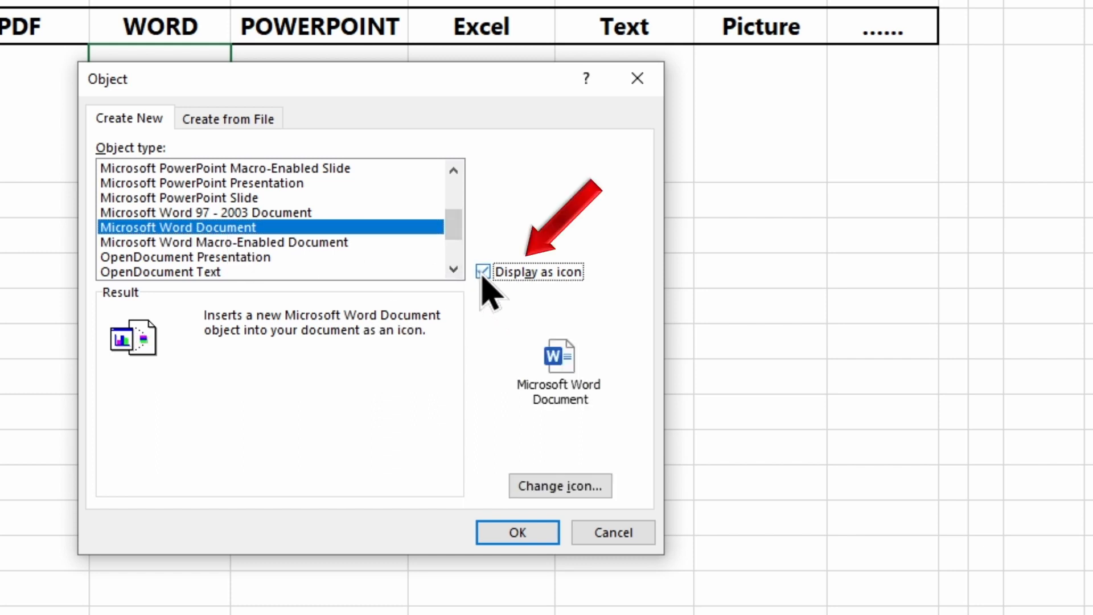
left_click(482, 271)
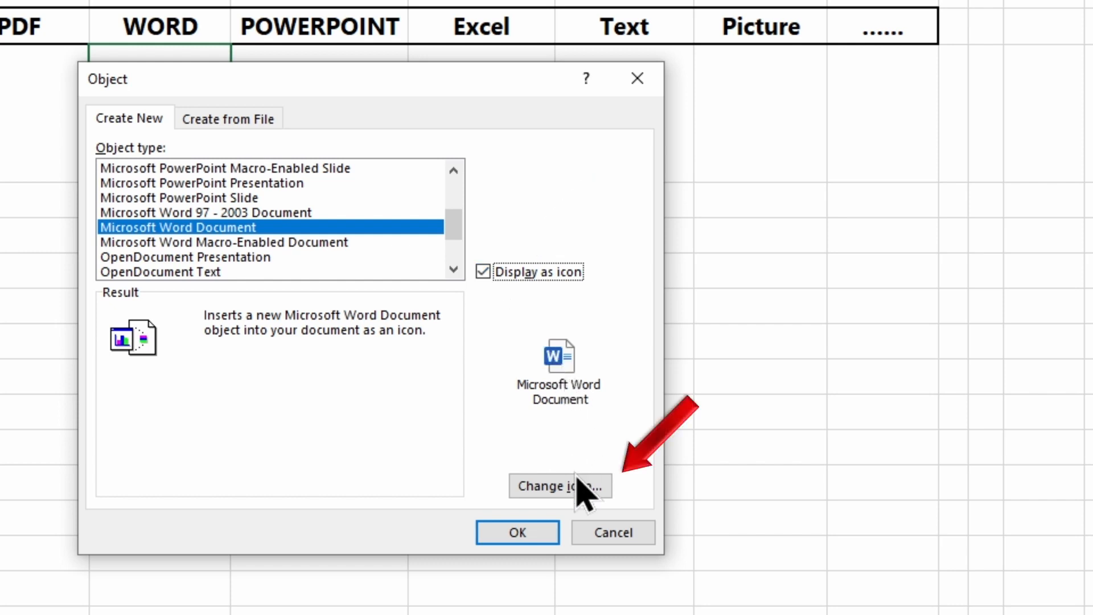
left_click(558, 486)
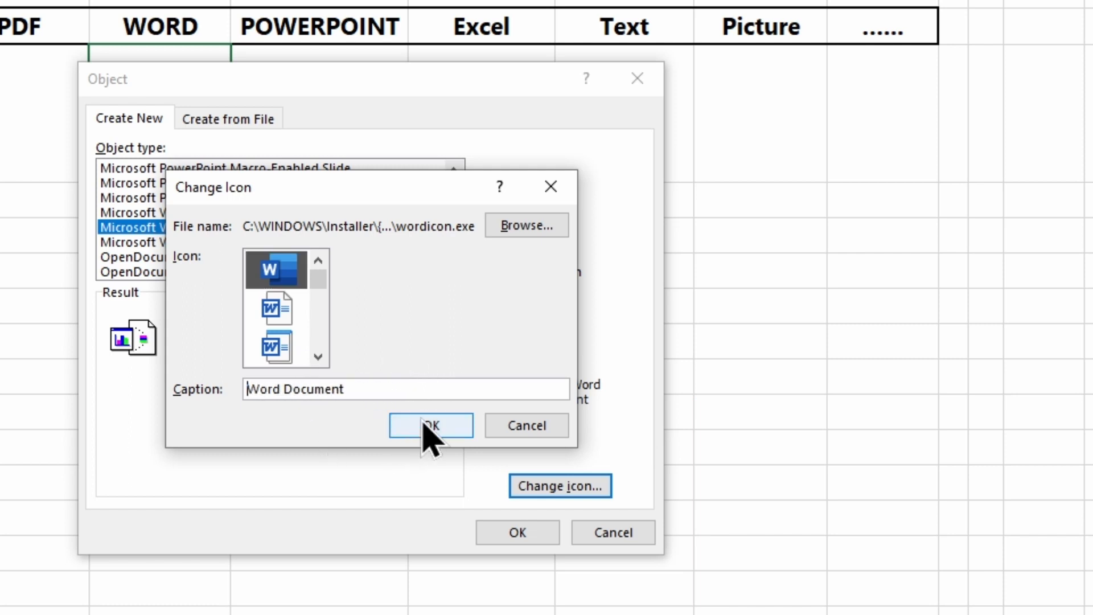
left_click(430, 425)
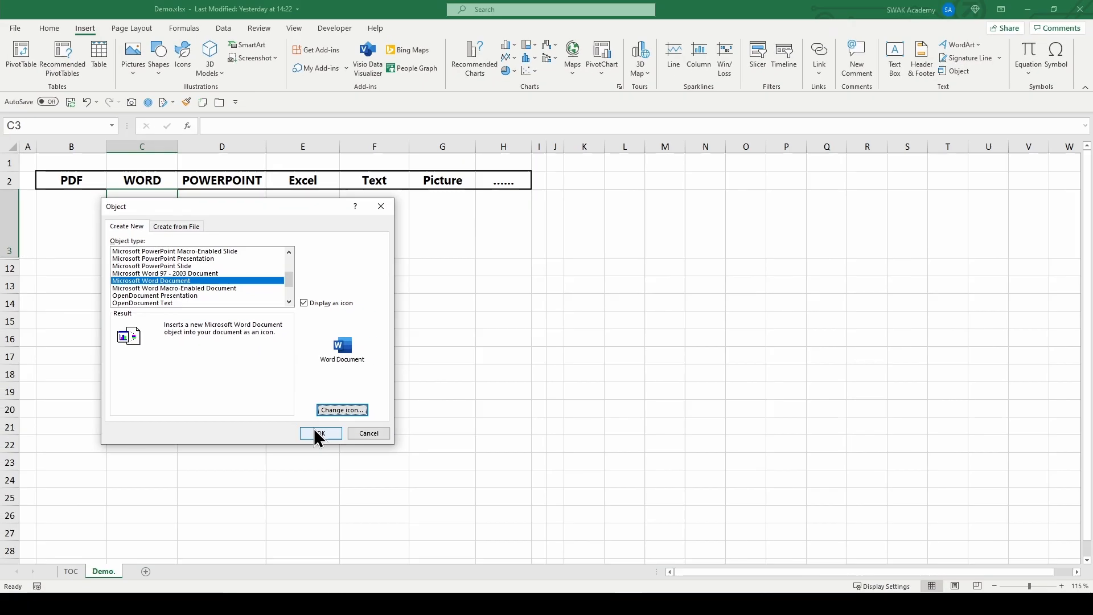
Step: Create the embedded document and write 'This is a Word document' in enlarged text
left_click(320, 432)
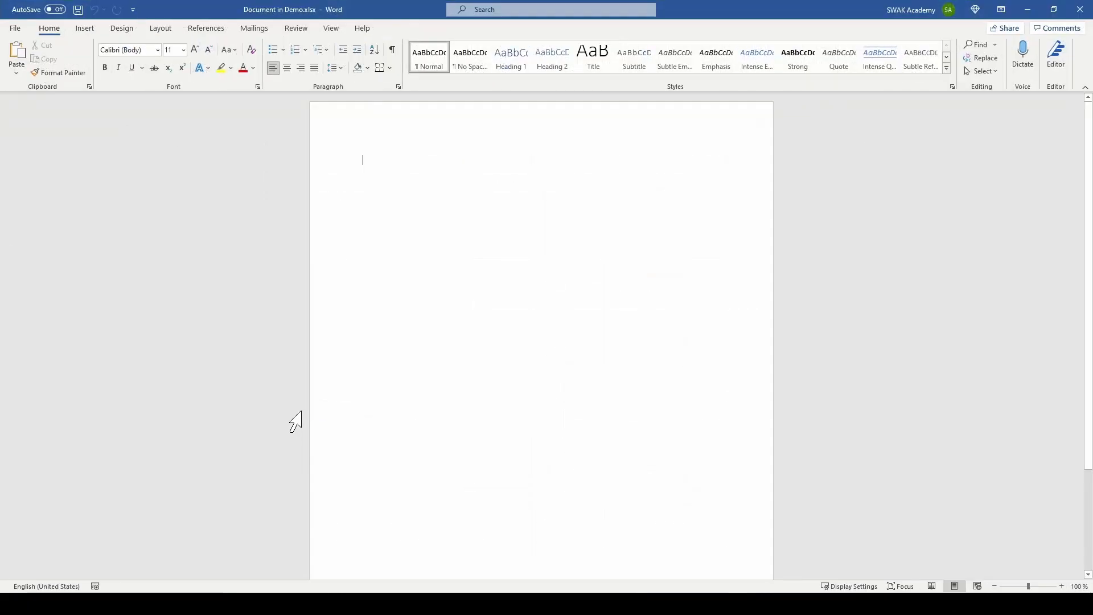
type("This is a")
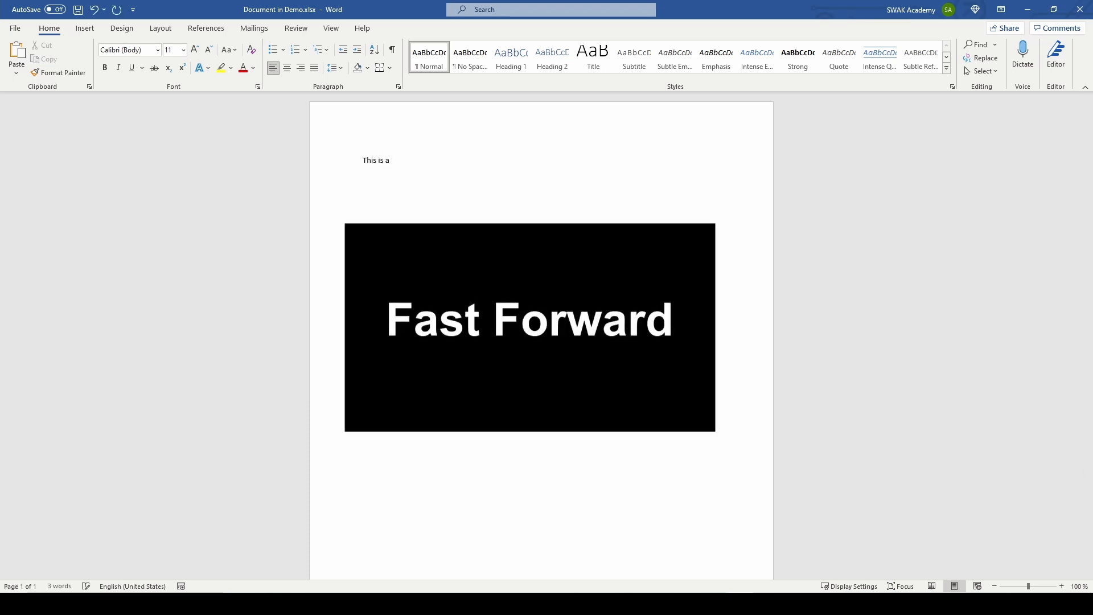
type("Word document")
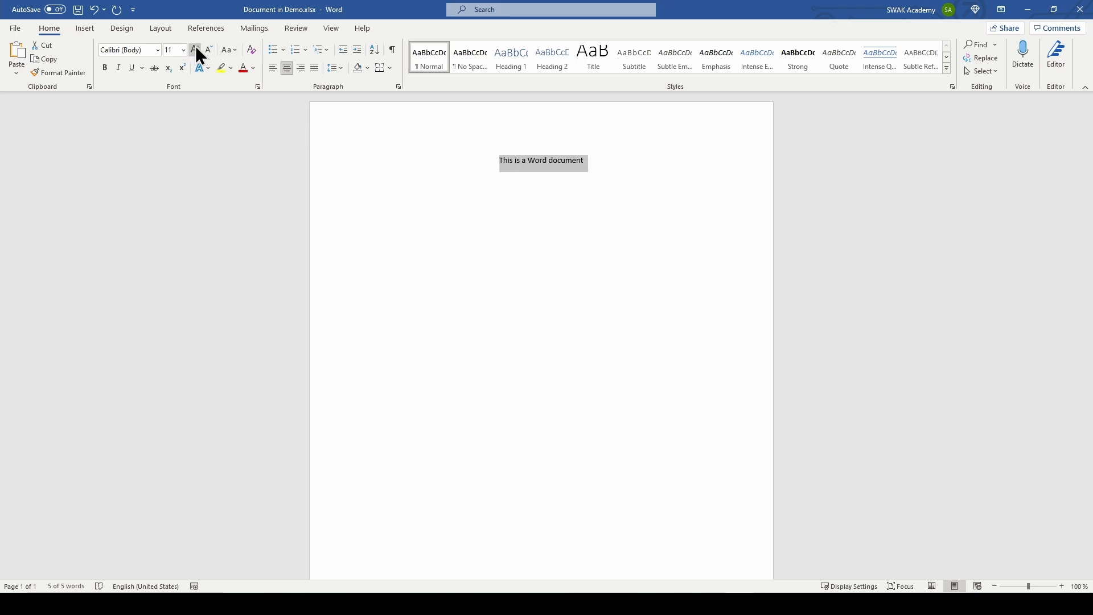
left_click(196, 50)
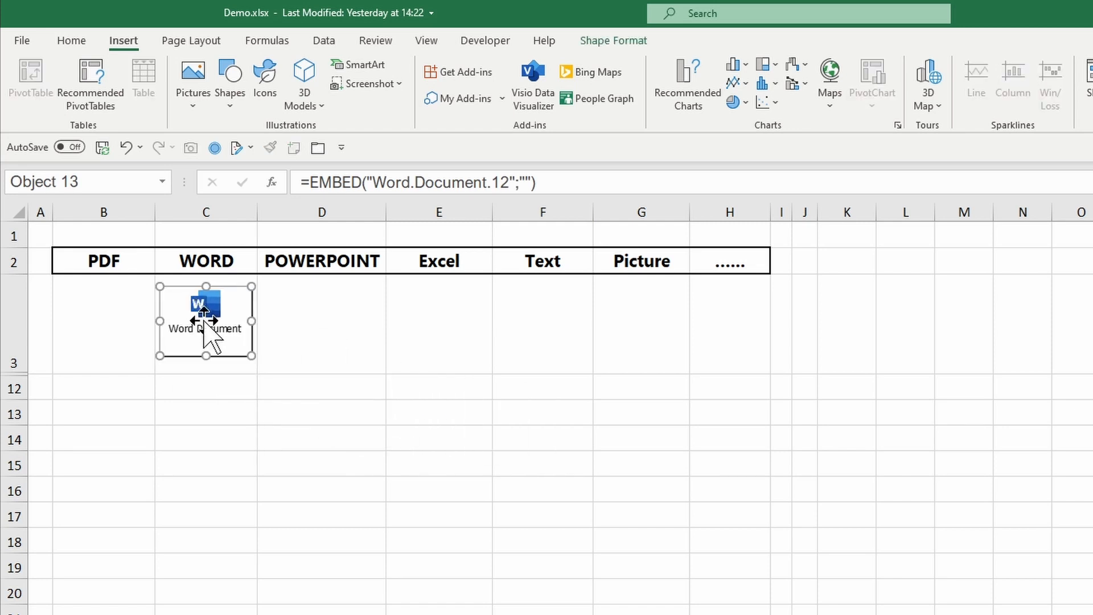
Step: Check the Word Document icon in C3 opens its embedded document
double_click(205, 321)
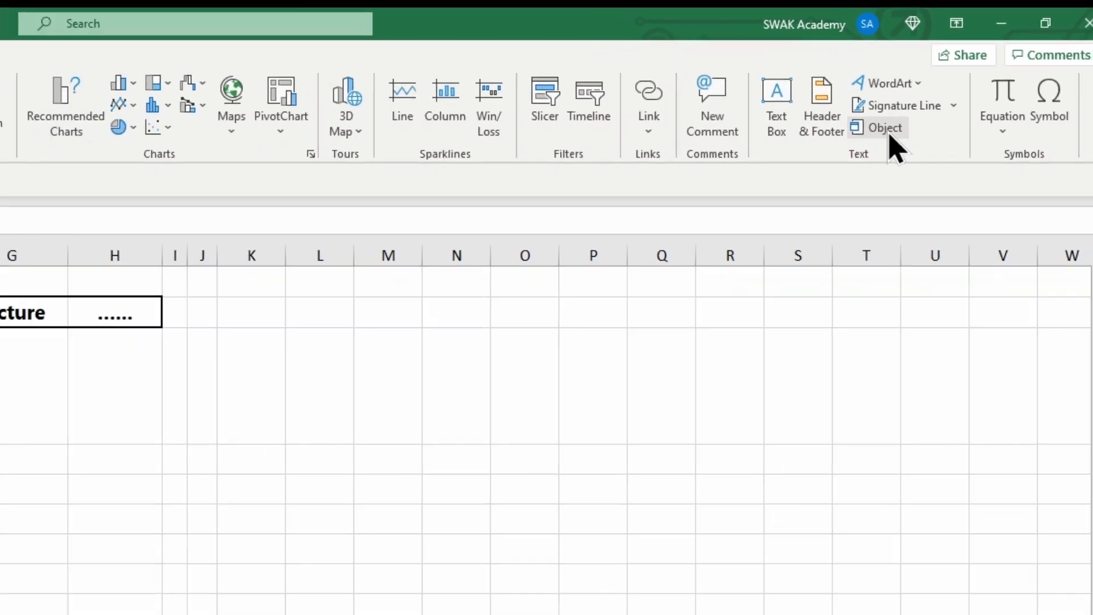
Step: Embed PDF_File.pdf from file as page content and open it in Acrobat Reader
left_click(882, 128)
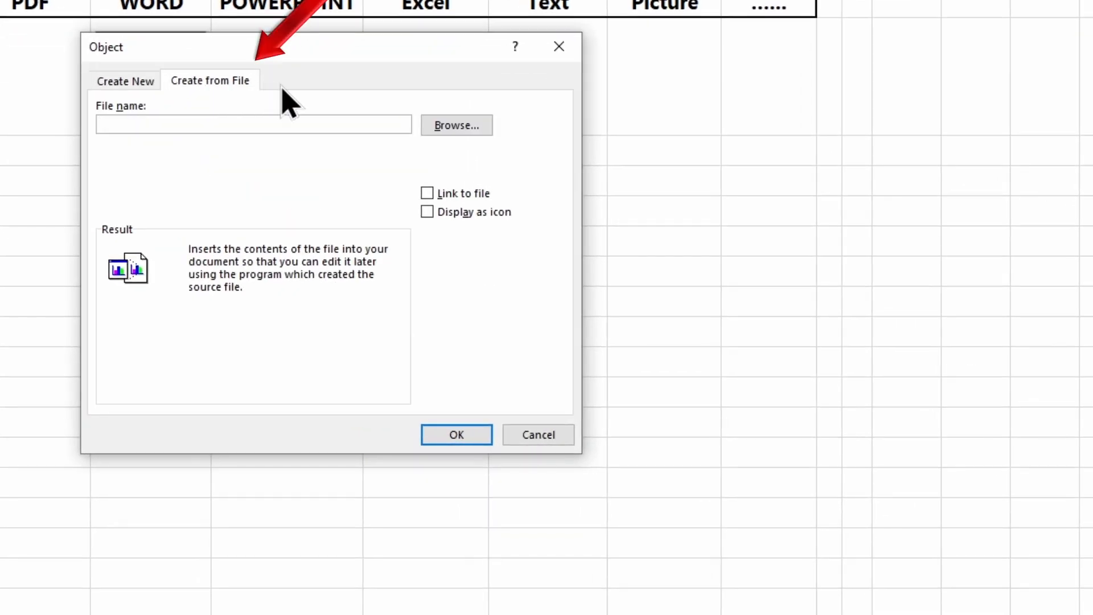
left_click(455, 126)
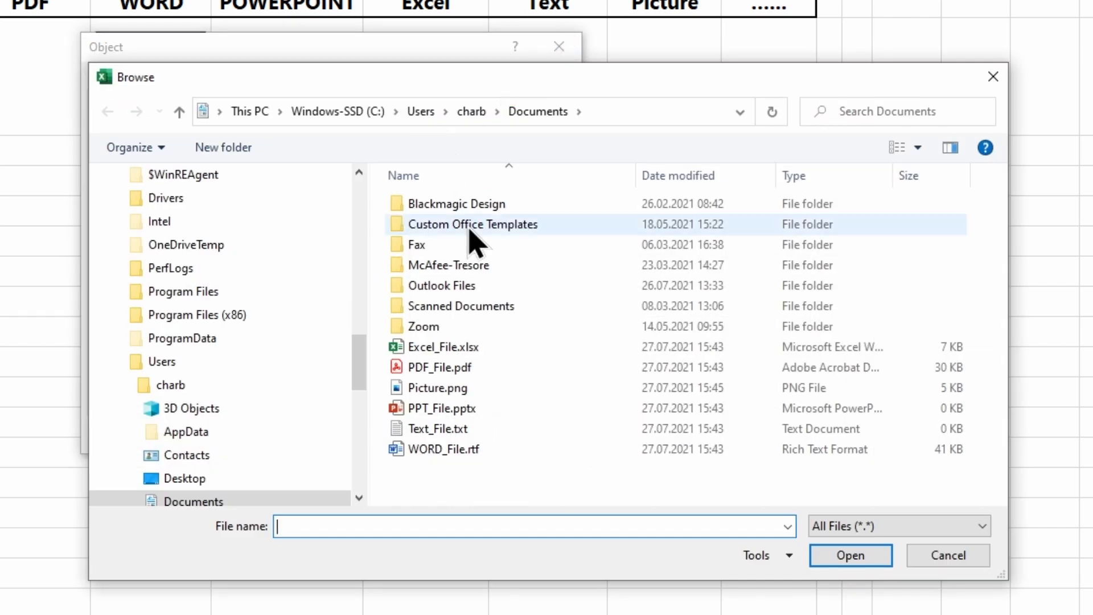
left_click(440, 367)
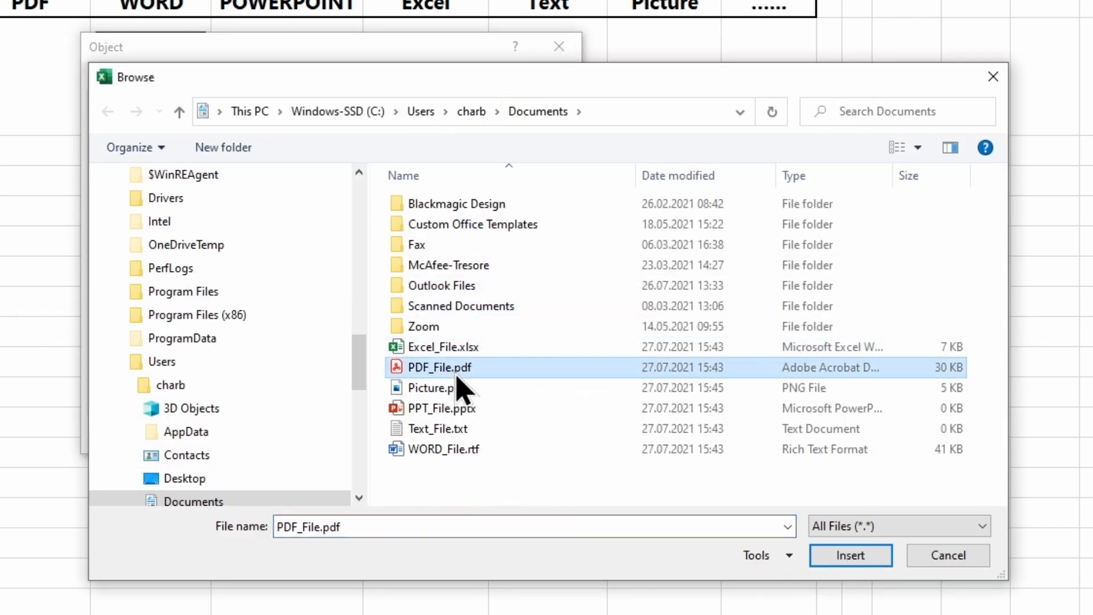
left_click(850, 555)
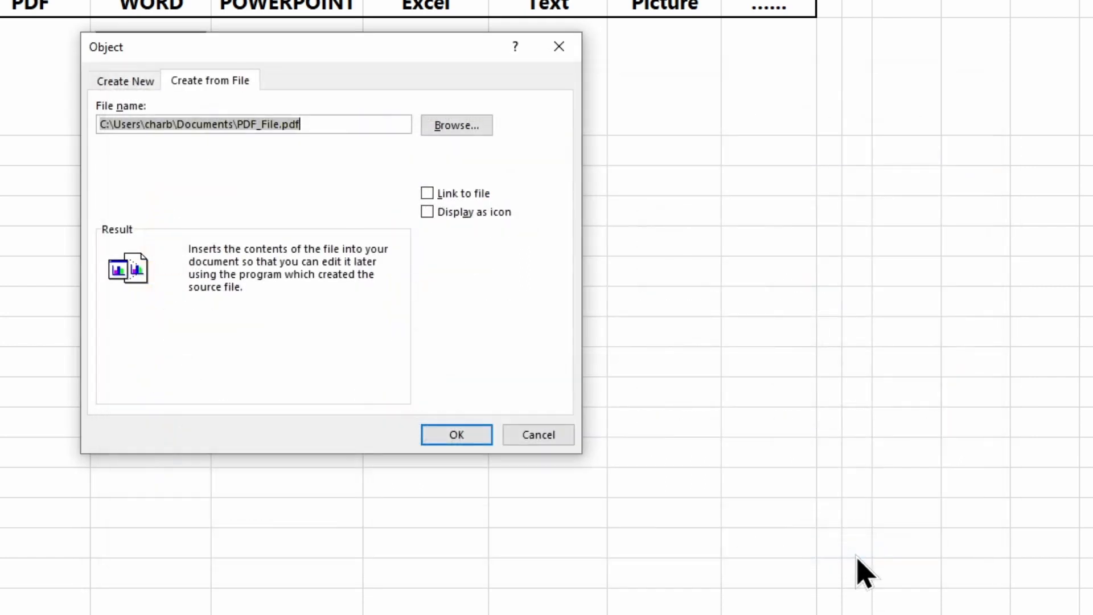
left_click(455, 434)
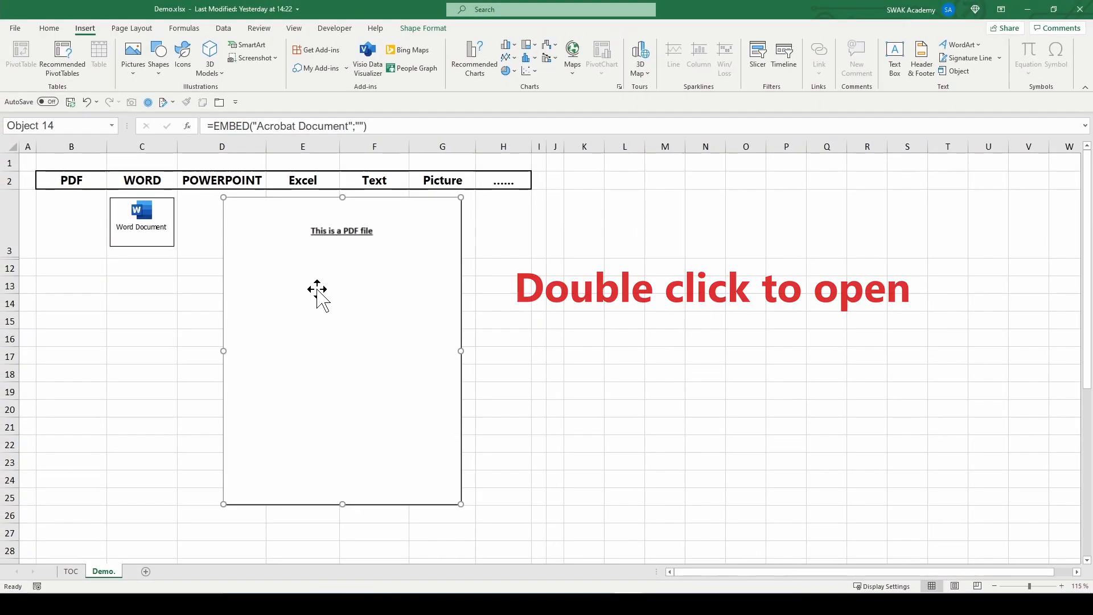
double_click(342, 349)
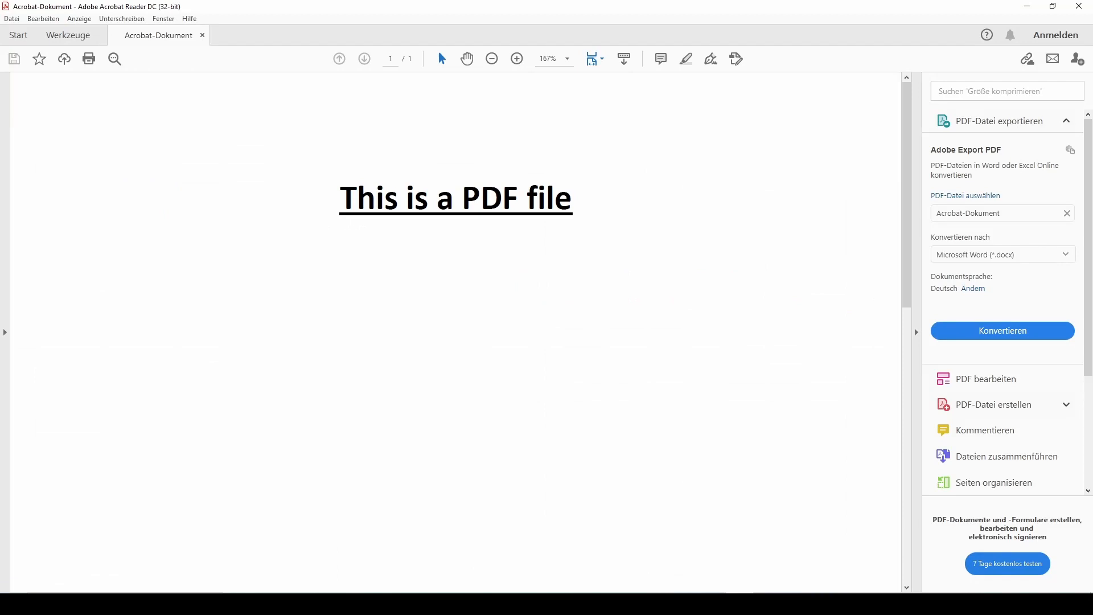
mouse_move(1055, 36)
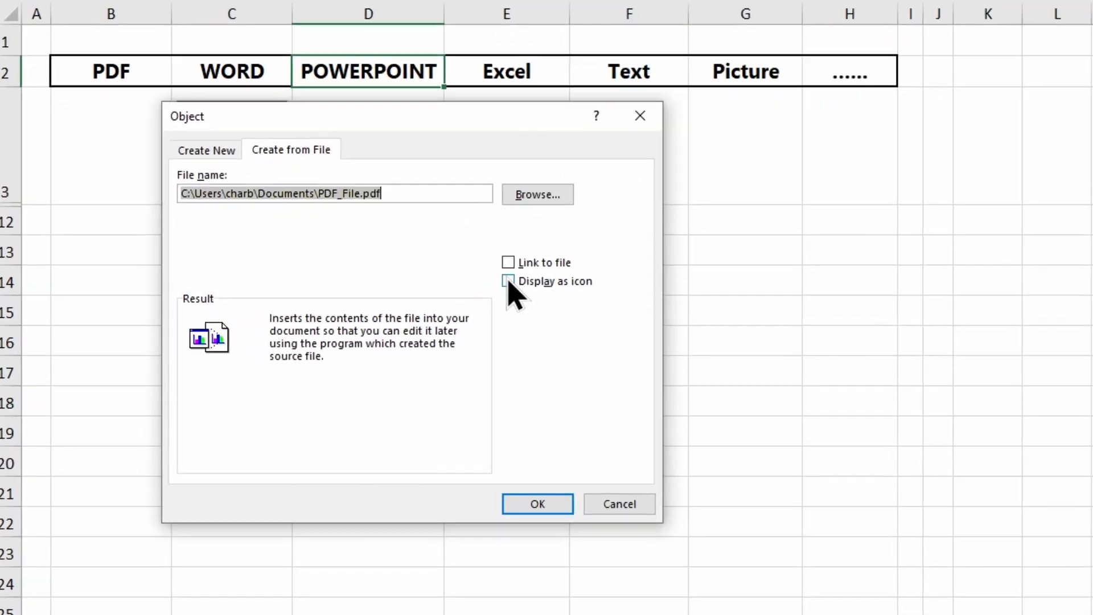
Step: Set PDF_File.pdf to display as an icon, keeping the default PDF_File.pdf caption
left_click(508, 282)
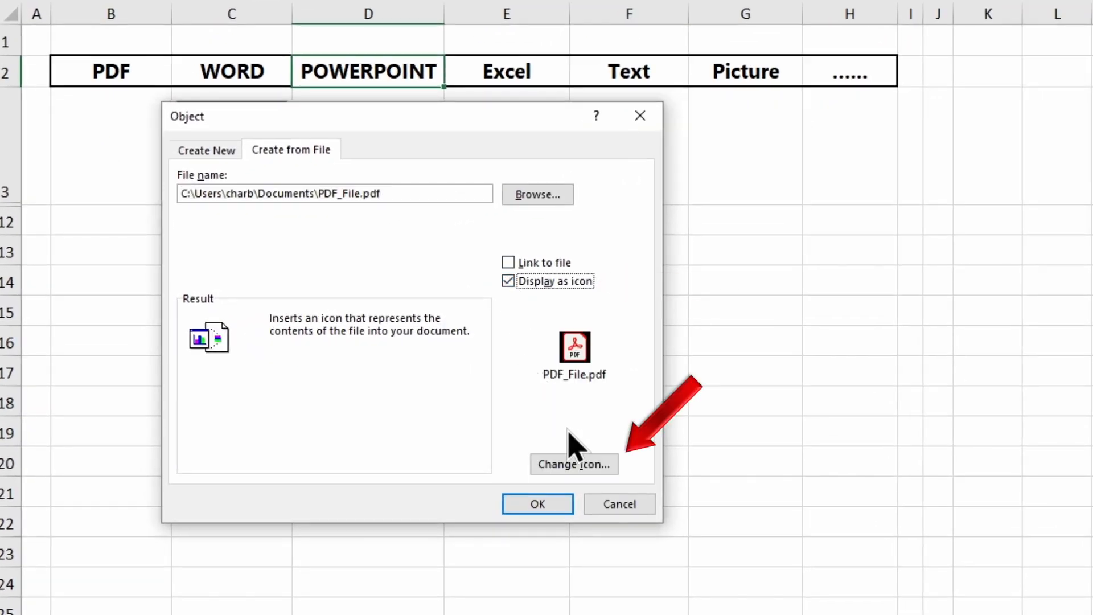
left_click(573, 463)
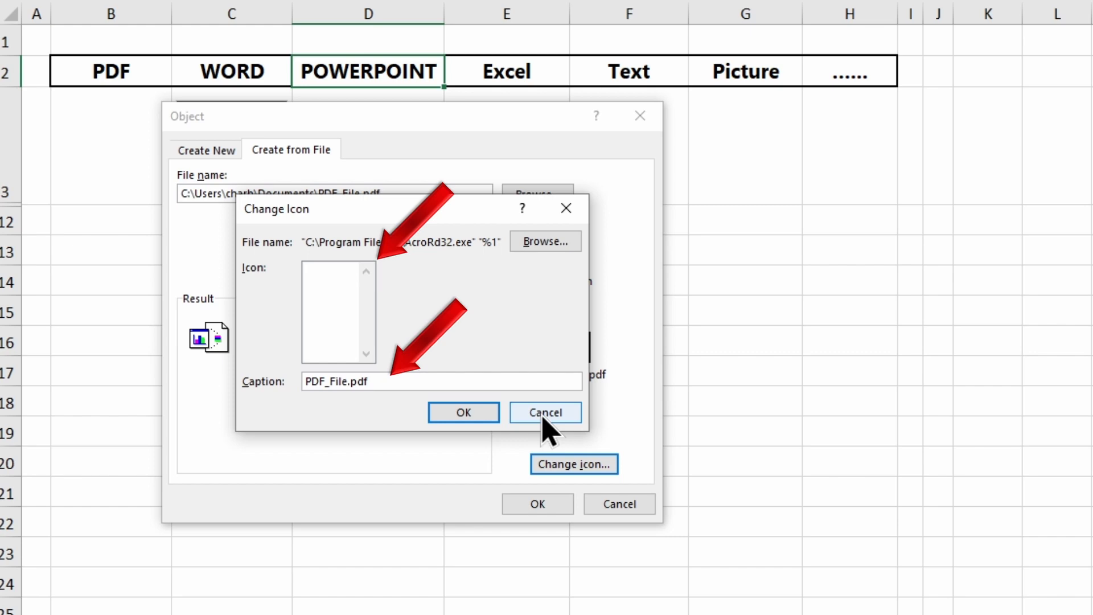
left_click(545, 412)
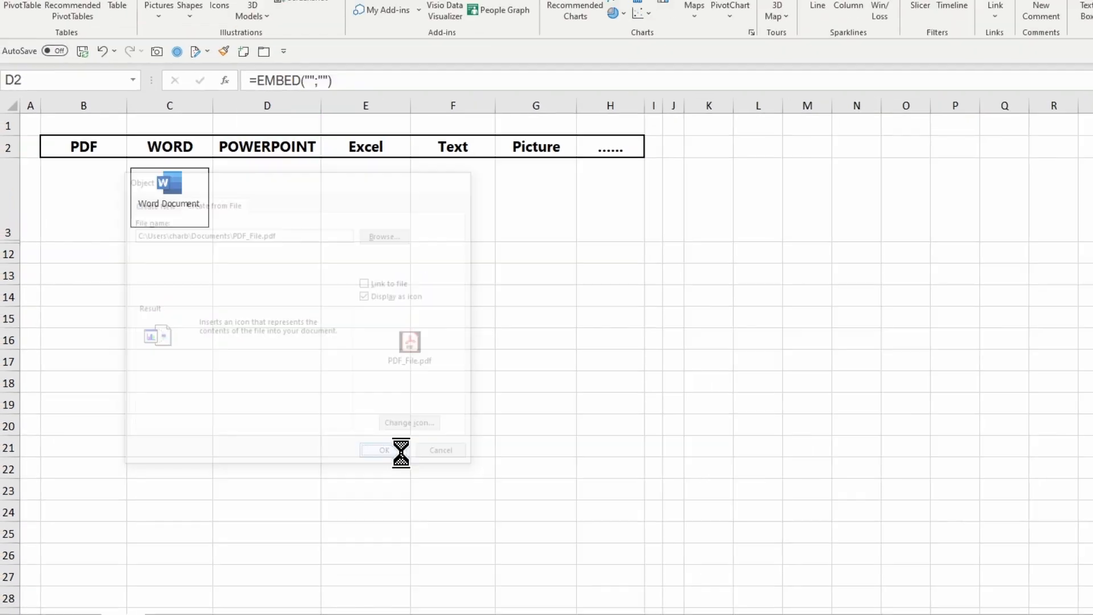
Step: Drag the PDF icon into B3 and add the remaining file icons under their headers
left_click(383, 450)
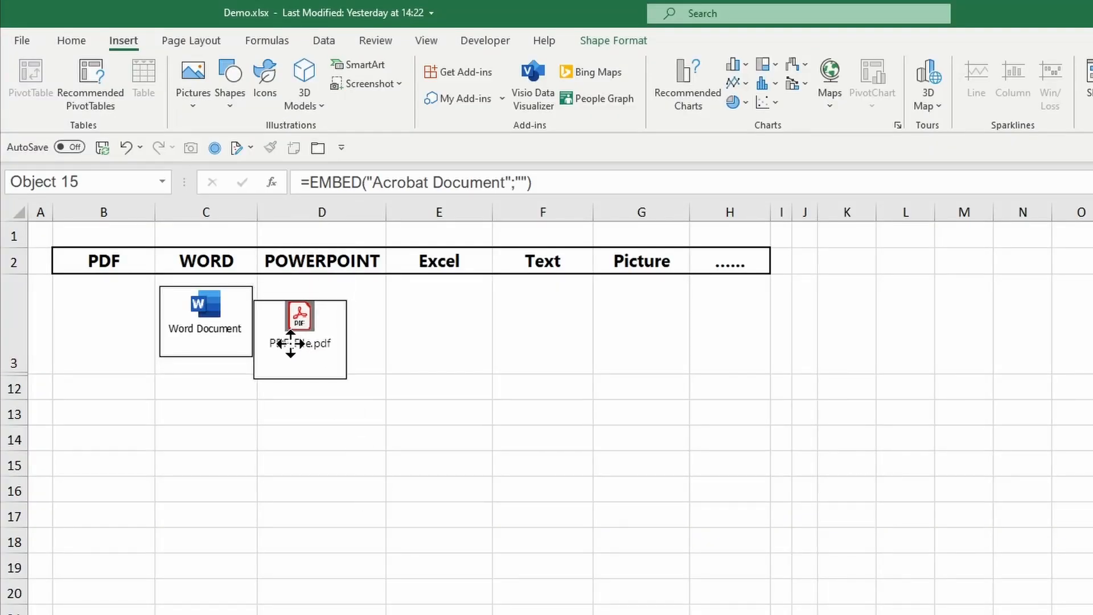
left_click_drag(300, 338, 103, 325)
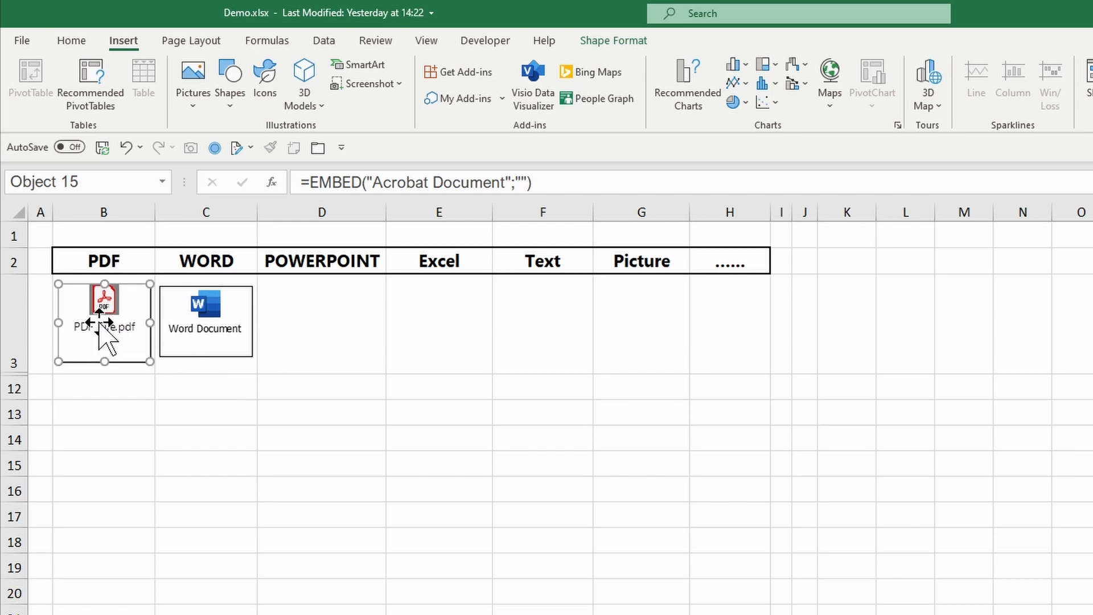
left_click(542, 514)
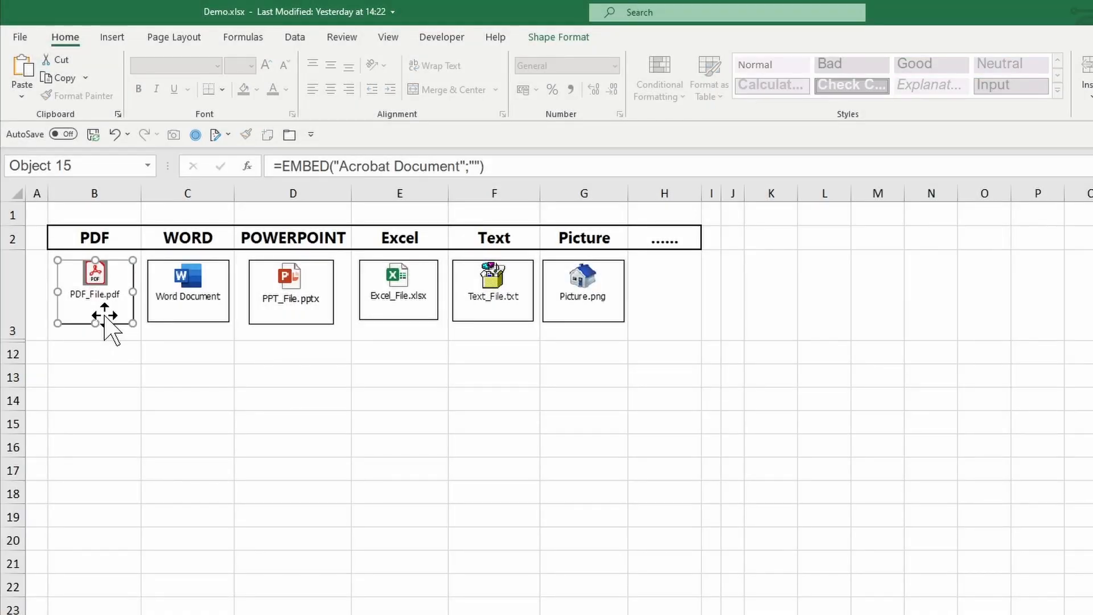
Step: Give the PDF icon a turquoise fill via Format Object, Colors and Lines
right_click(105, 321)
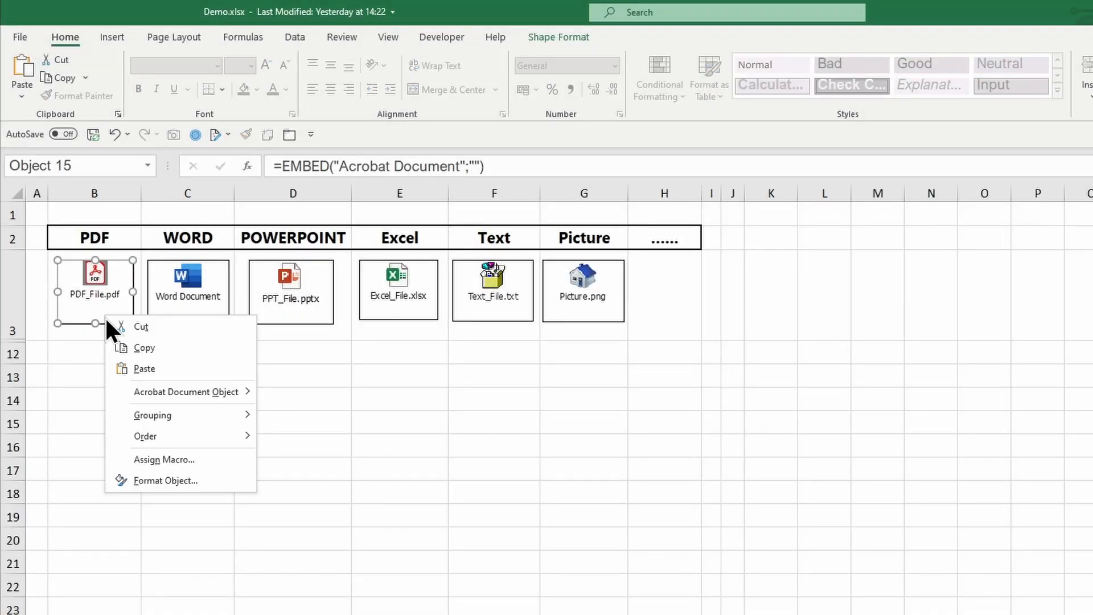
left_click(212, 481)
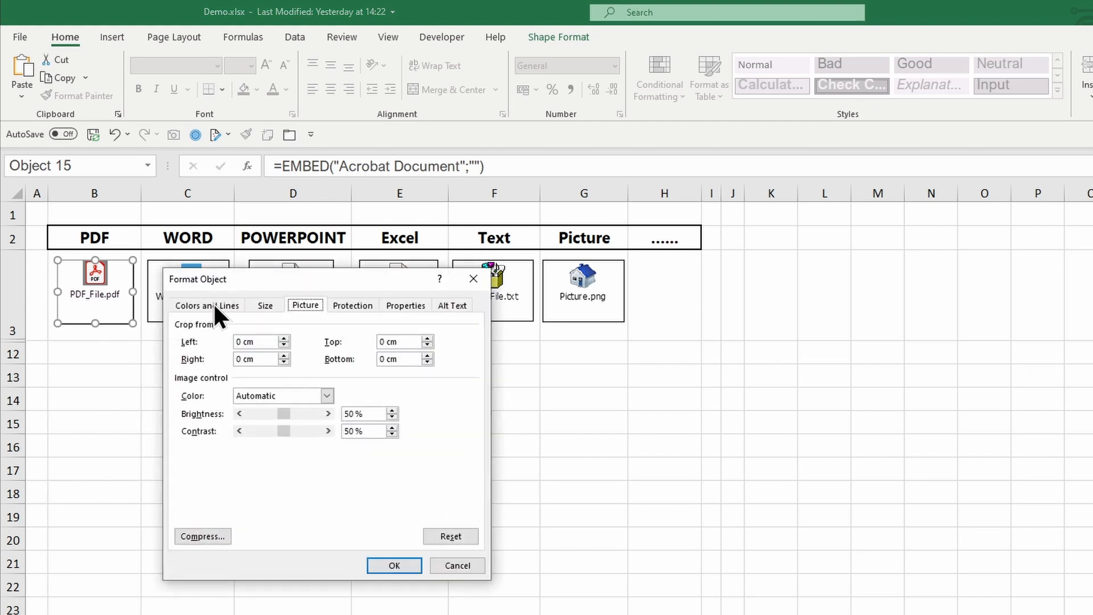
left_click(206, 305)
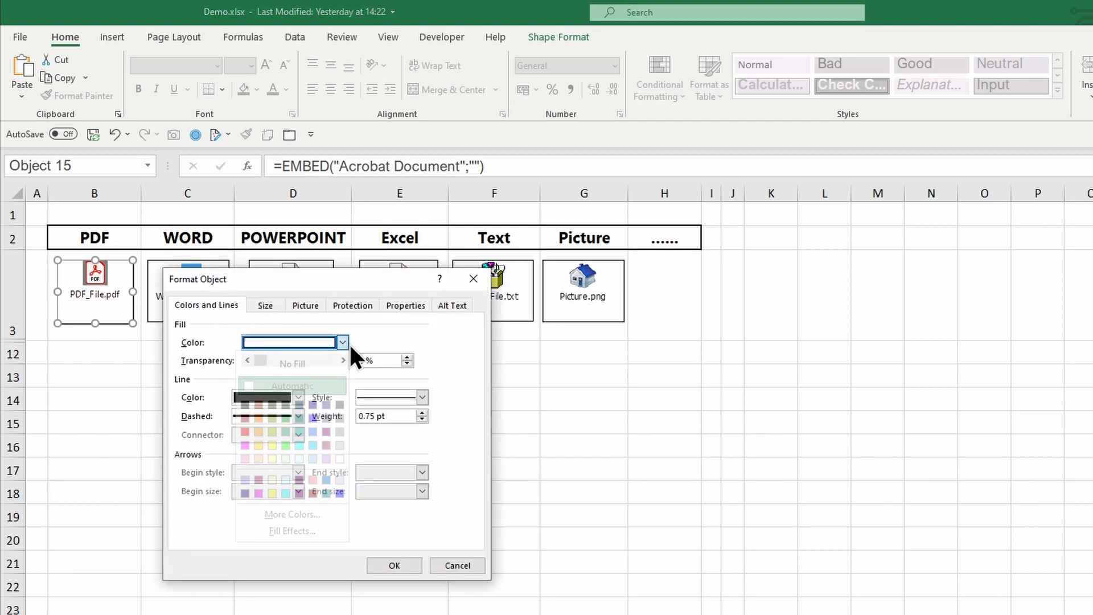
left_click(342, 343)
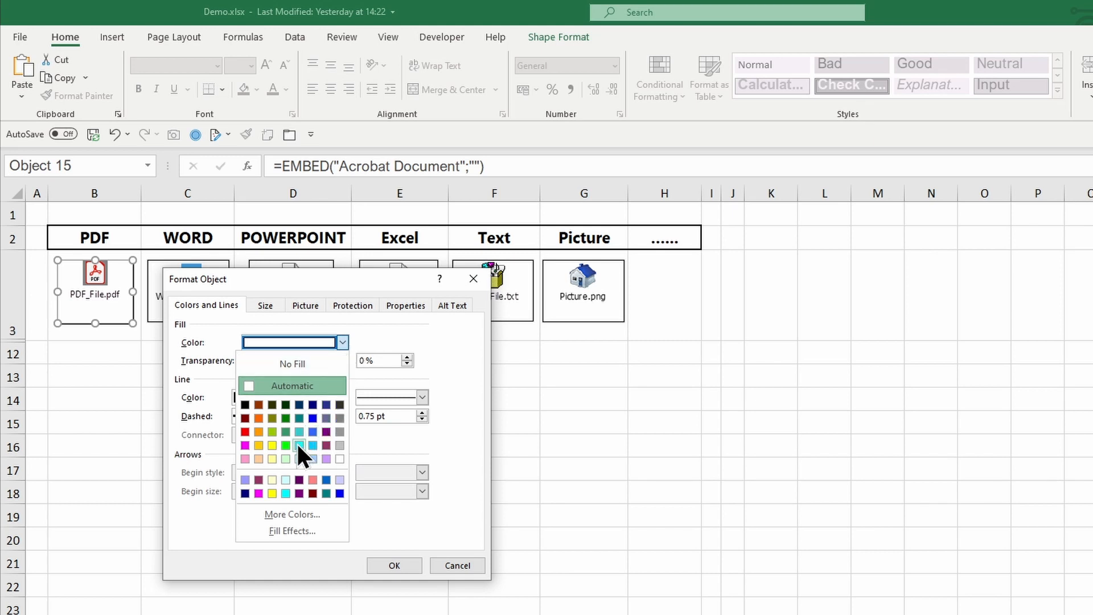
left_click(300, 446)
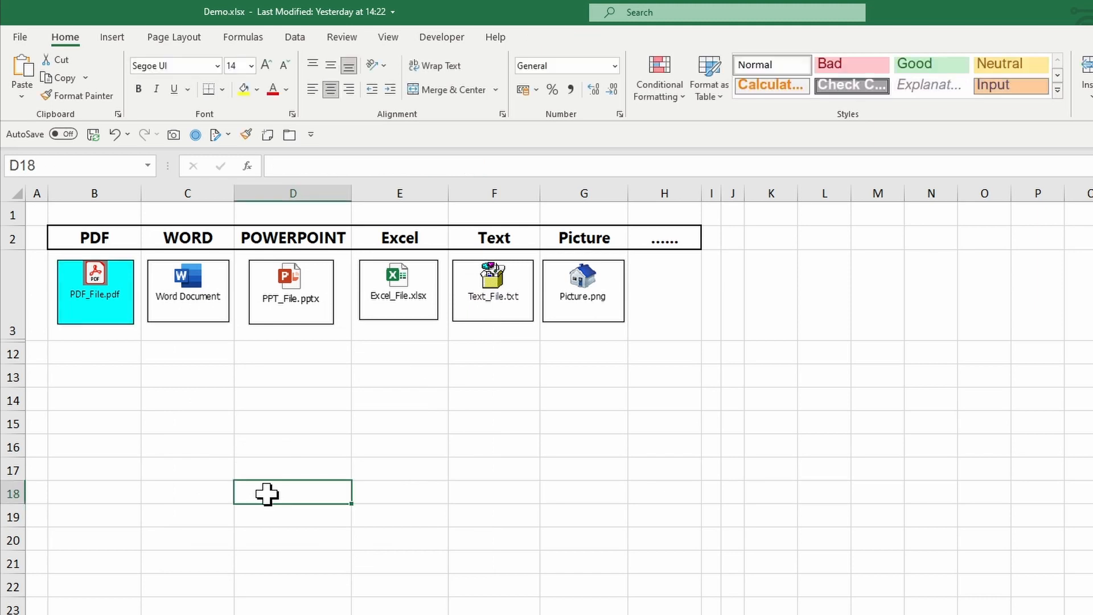
left_click(188, 290)
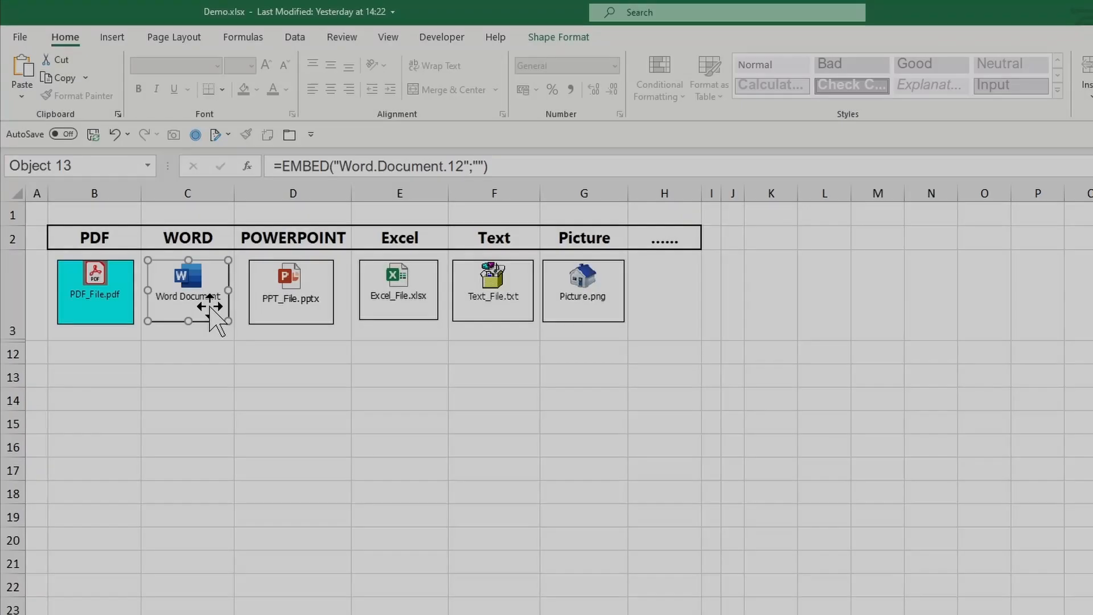
Step: Recaption the Word icon as Microsoft Word Document through Convert > Change Icon
right_click(186, 289)
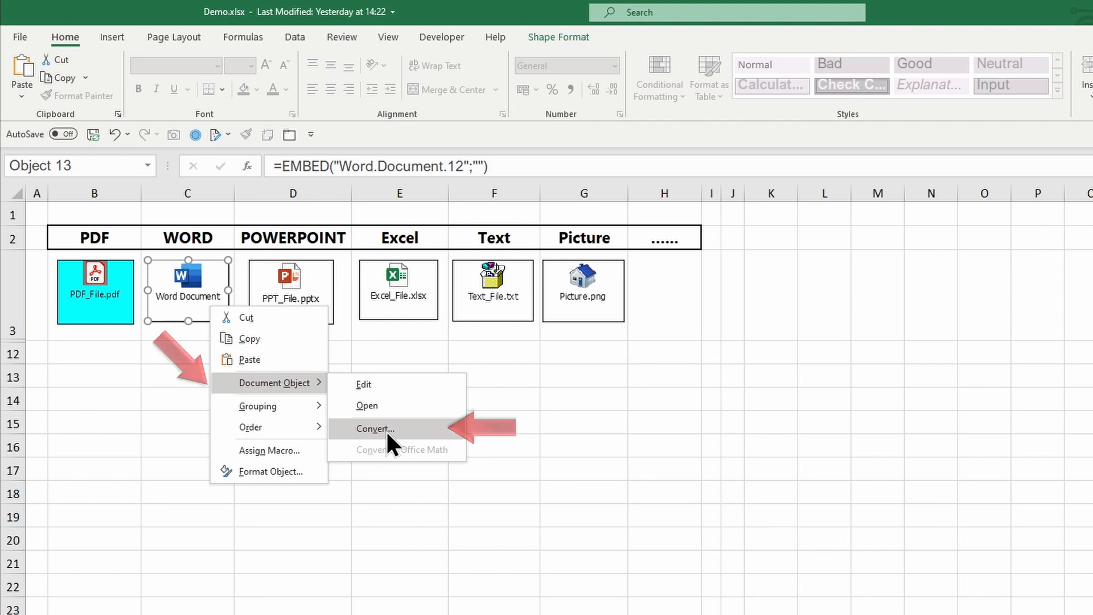
left_click(375, 429)
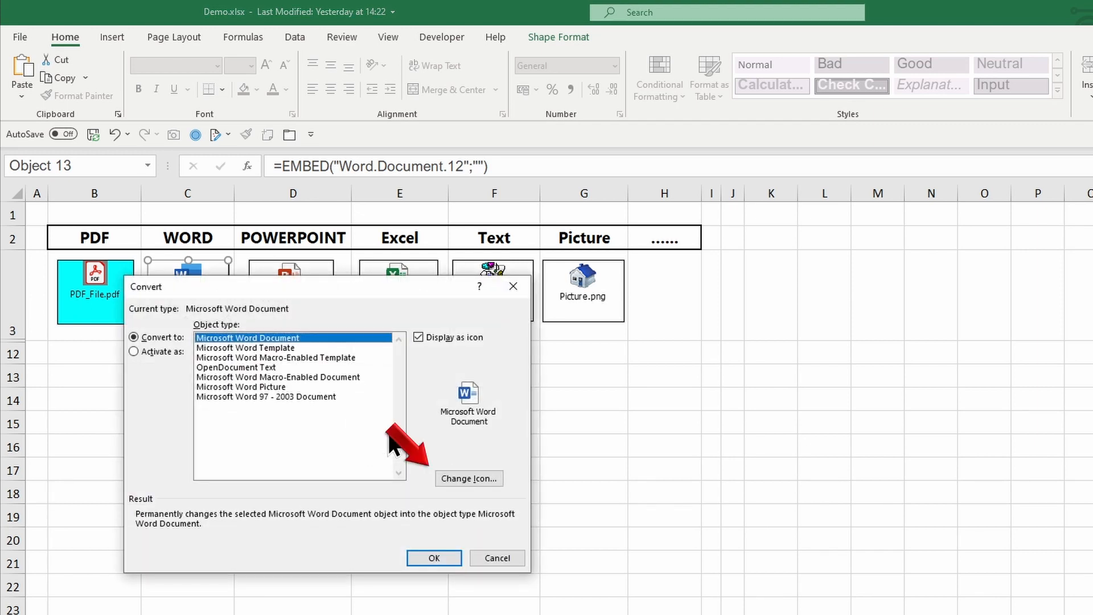
left_click(468, 479)
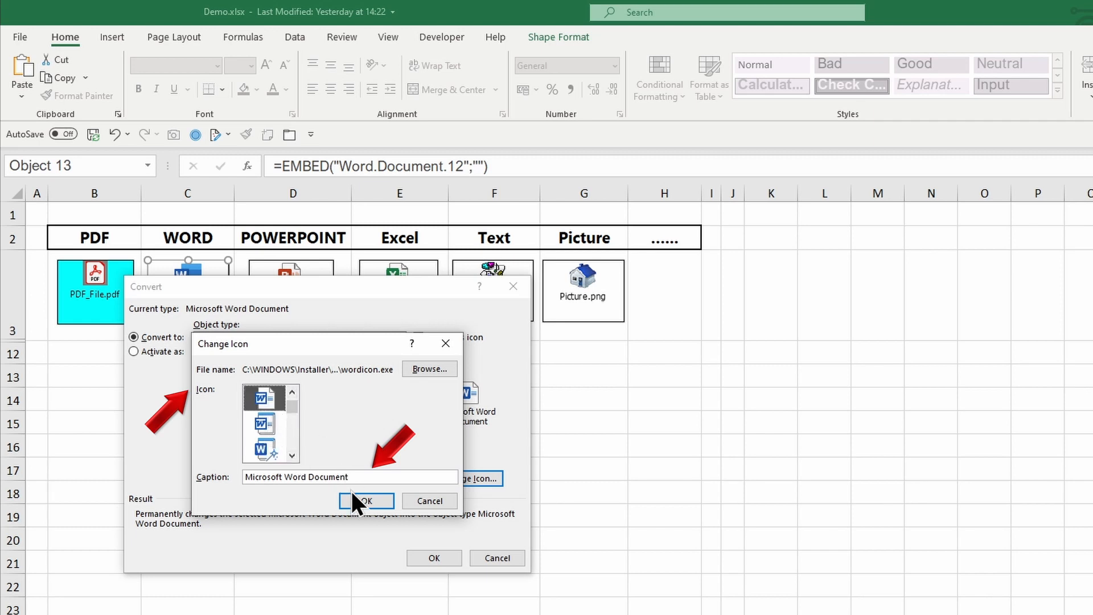
left_click(364, 501)
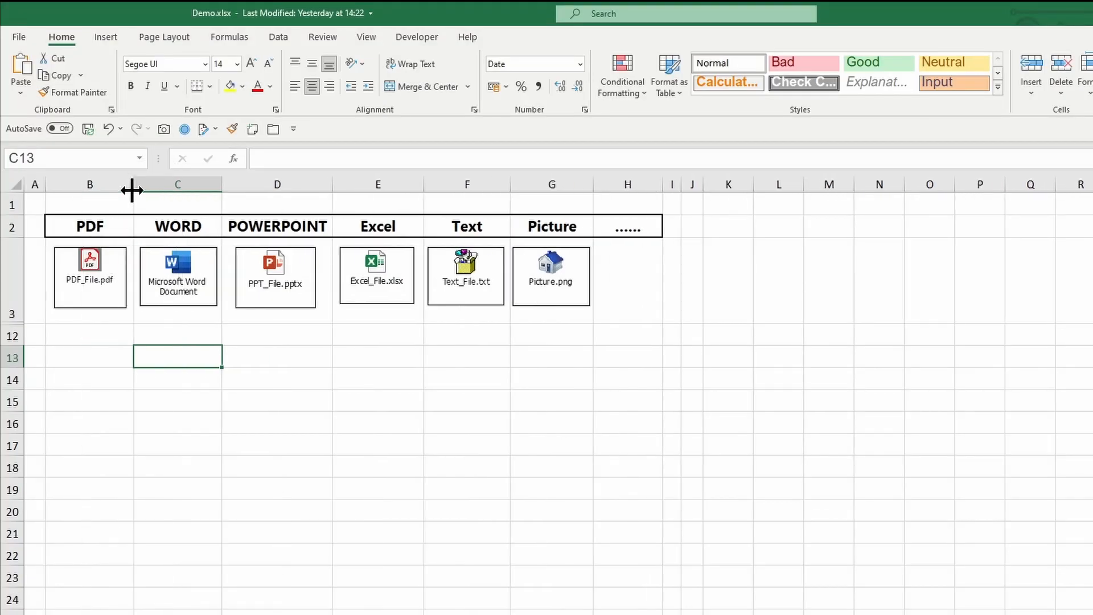
left_click_drag(14, 190, 14, 323)
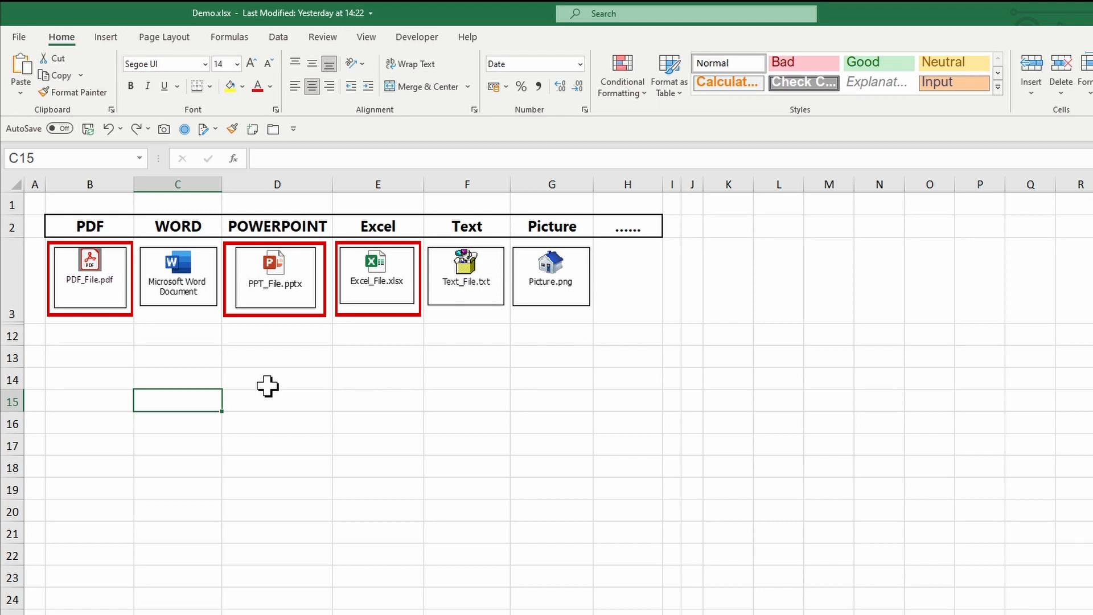
left_click(88, 278)
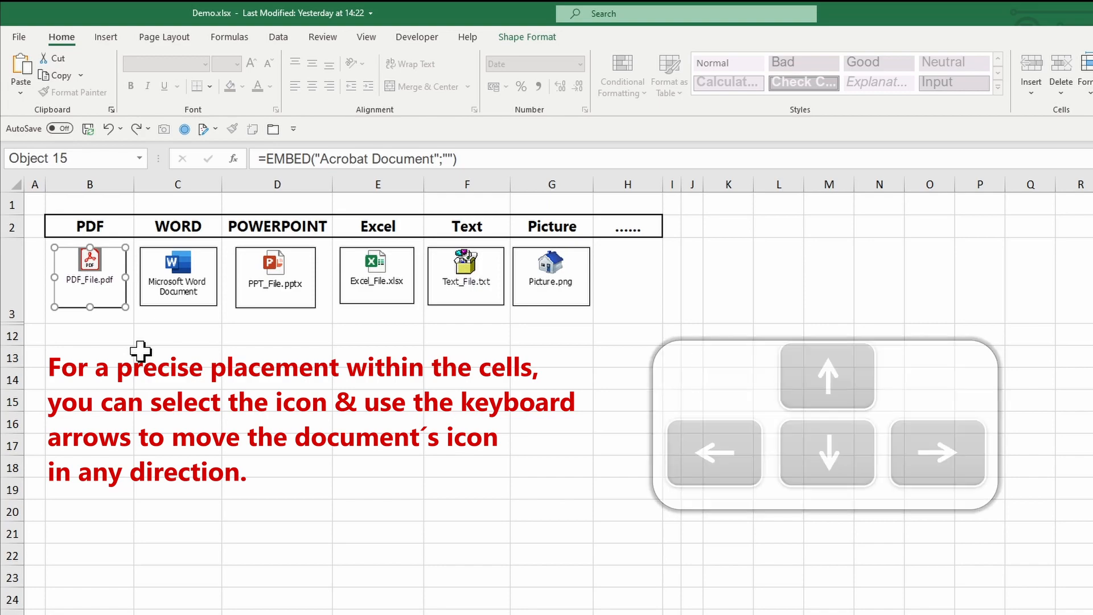
Step: Select all embedded icons and set their properties to Move and size with cells
key("ctrl+a")
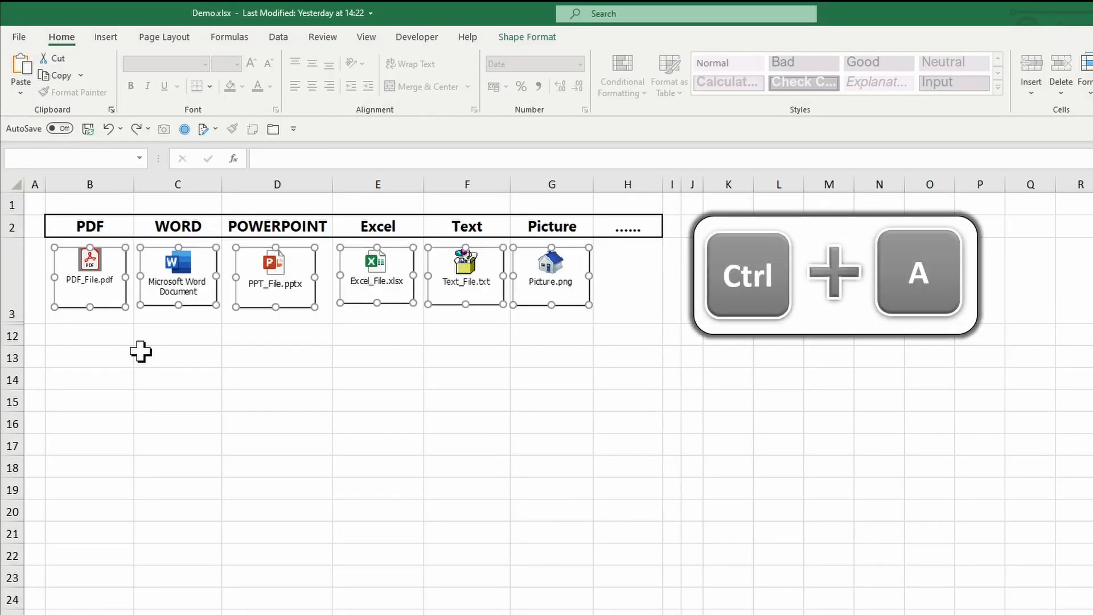
right_click(89, 272)
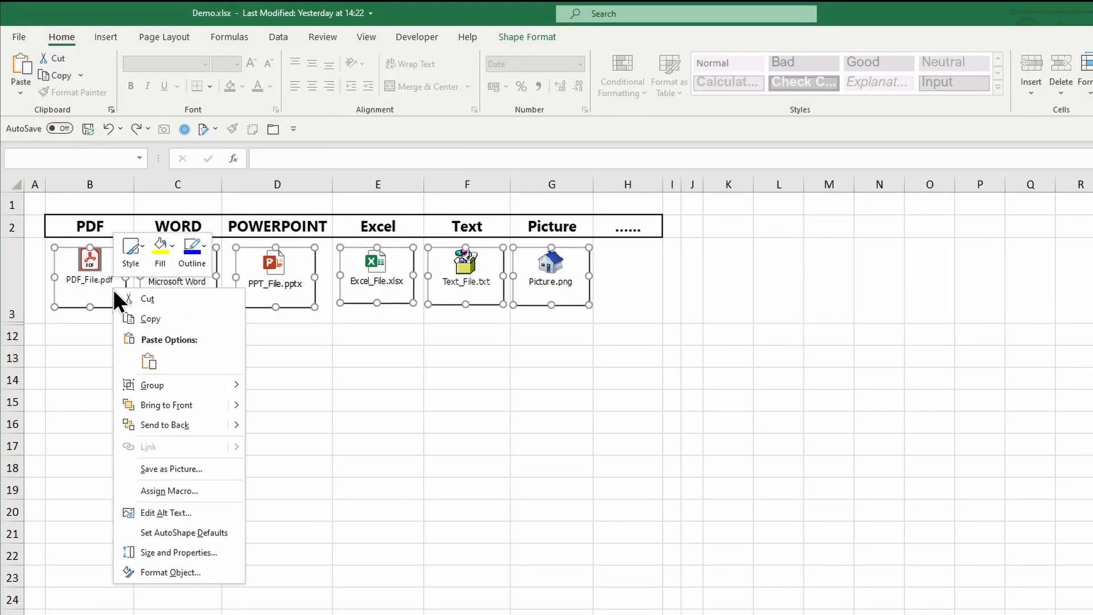
mouse_move(178, 552)
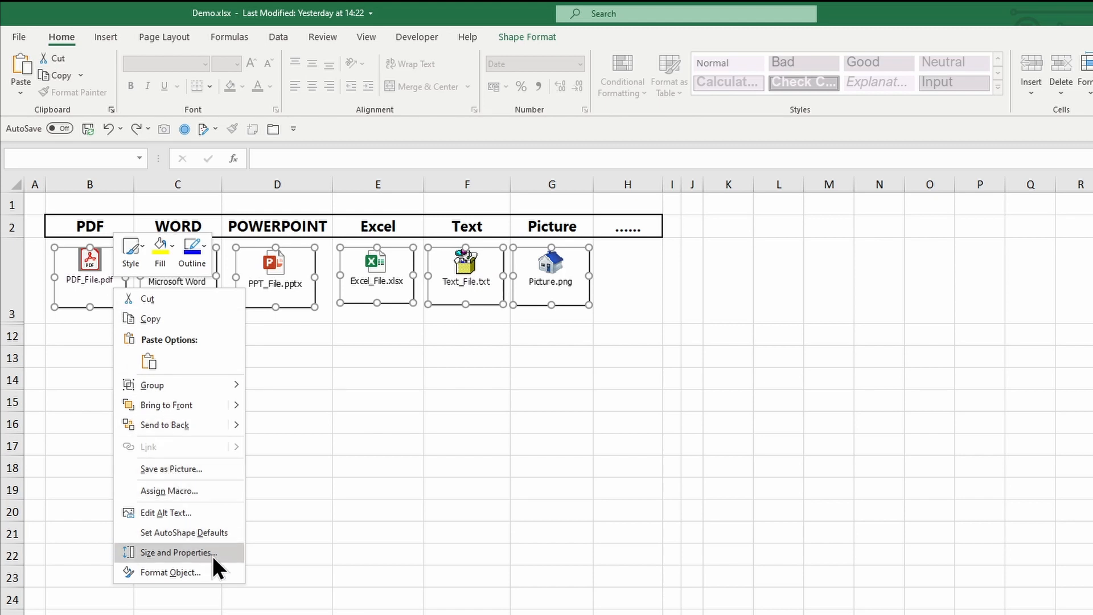
left_click(177, 552)
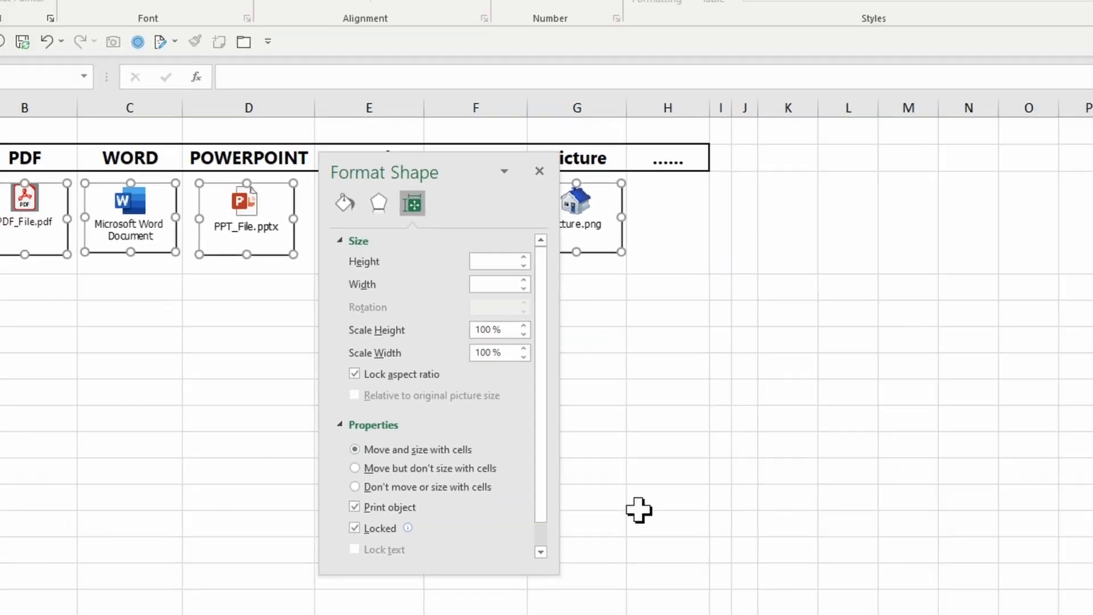
left_click(539, 171)
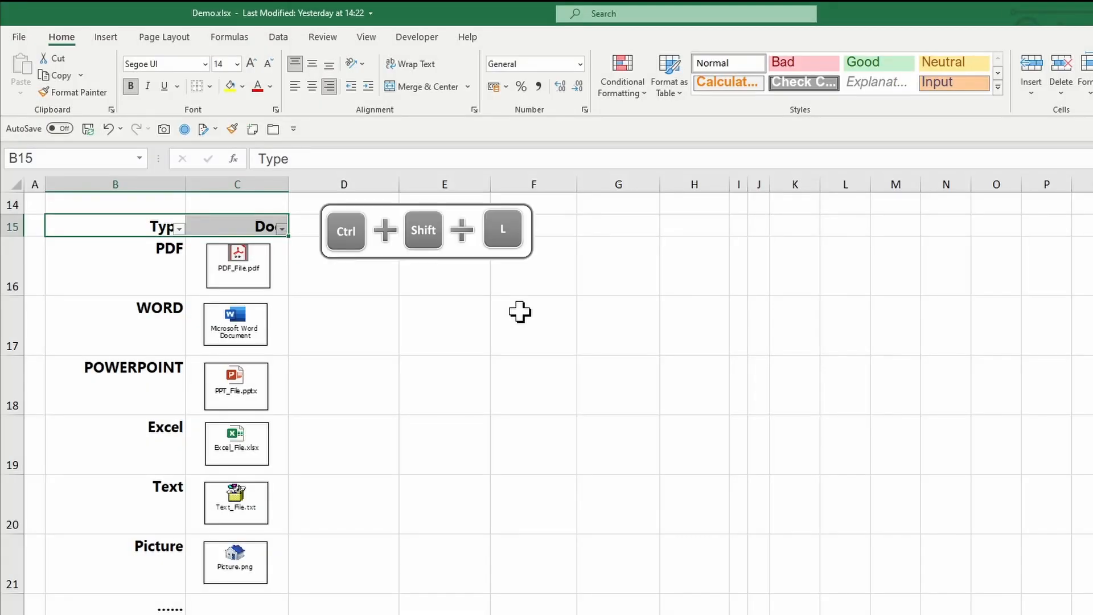
Step: Filter the Type column so only the PDF row and its icon remain visible
left_click(533, 324)
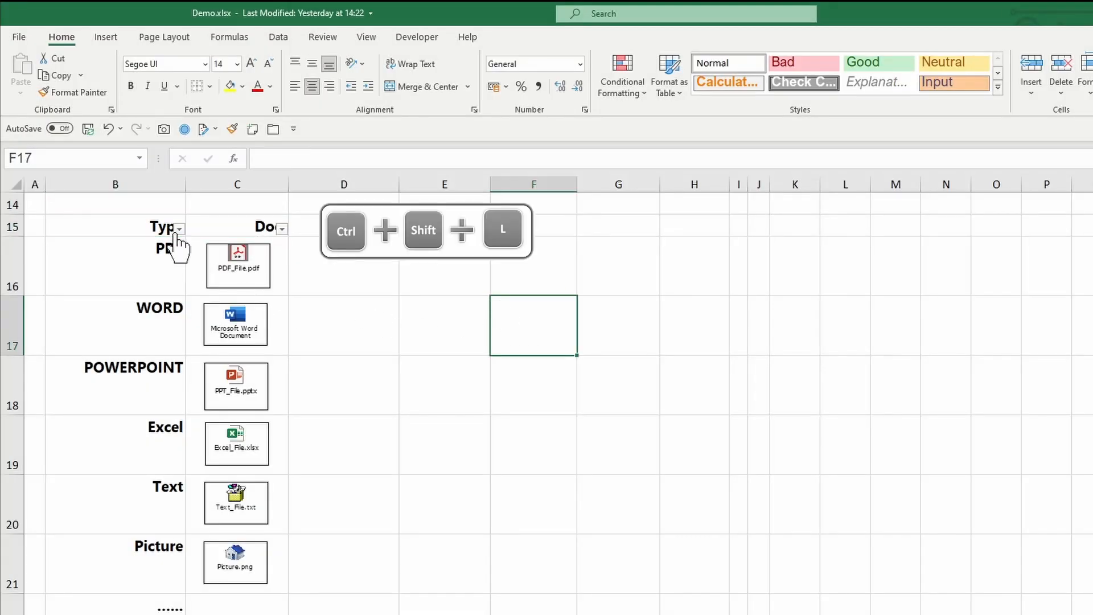
left_click(179, 228)
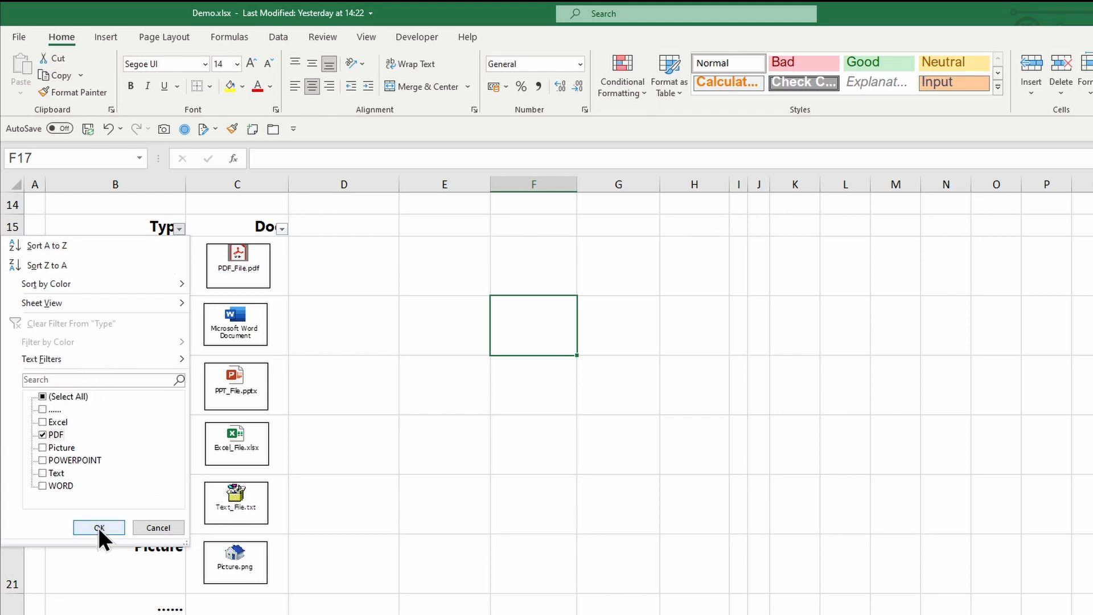
left_click(98, 527)
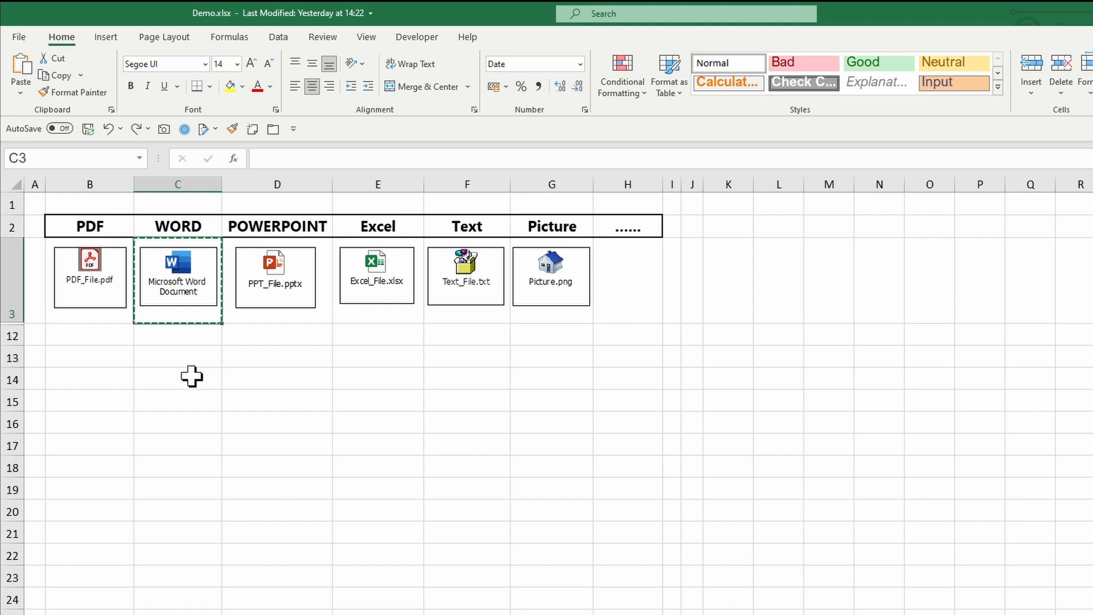